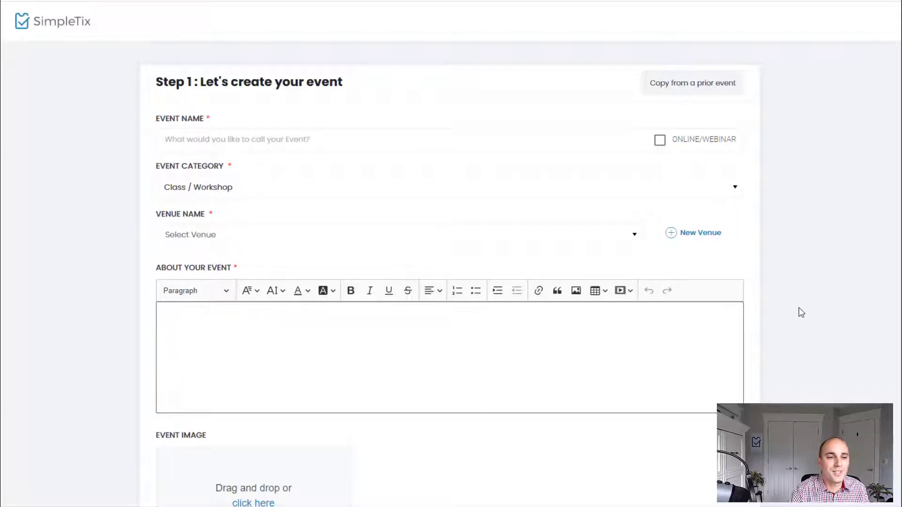
- Name the event 'Beetlejuice on Broadway' and set its category to Performance
{"action": "type", "text": "Beetlejuice on Broadway"}
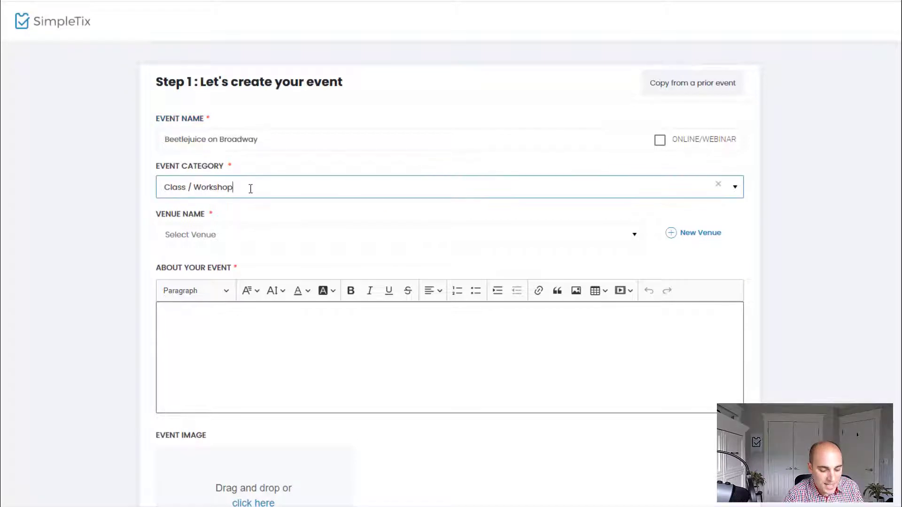
{"action": "type", "text": "Performance"}
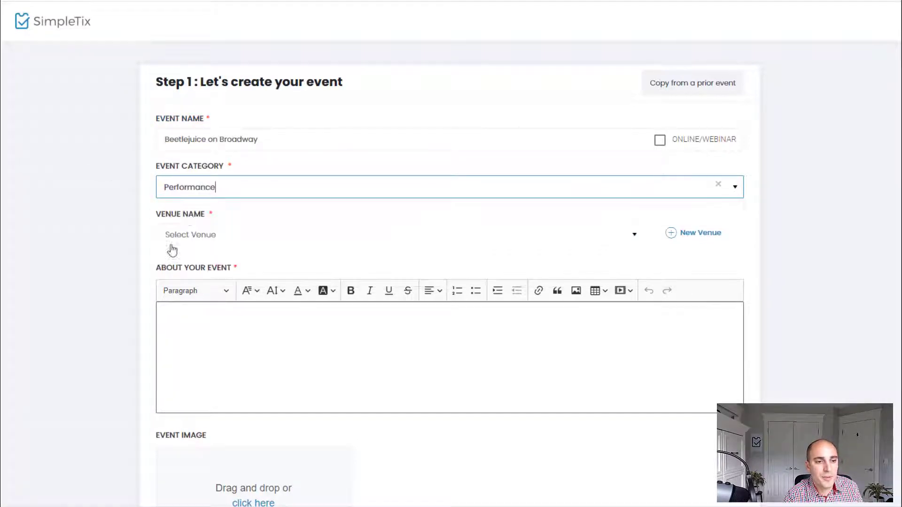
{"action": "mouse_move", "coordinate": [164, 256]}
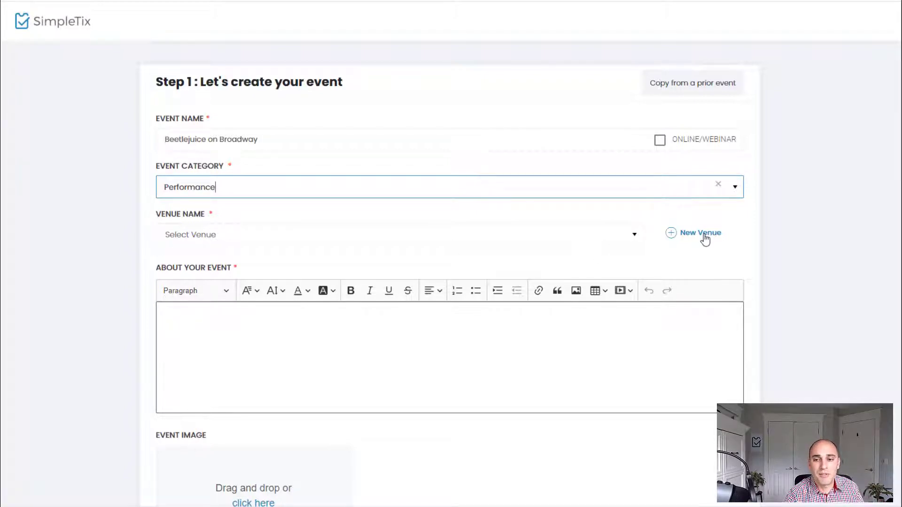
- Create and save the new venue Asheville Main Gallery in Apex, North Carolina
{"action": "left_click", "coordinate": [699, 232]}
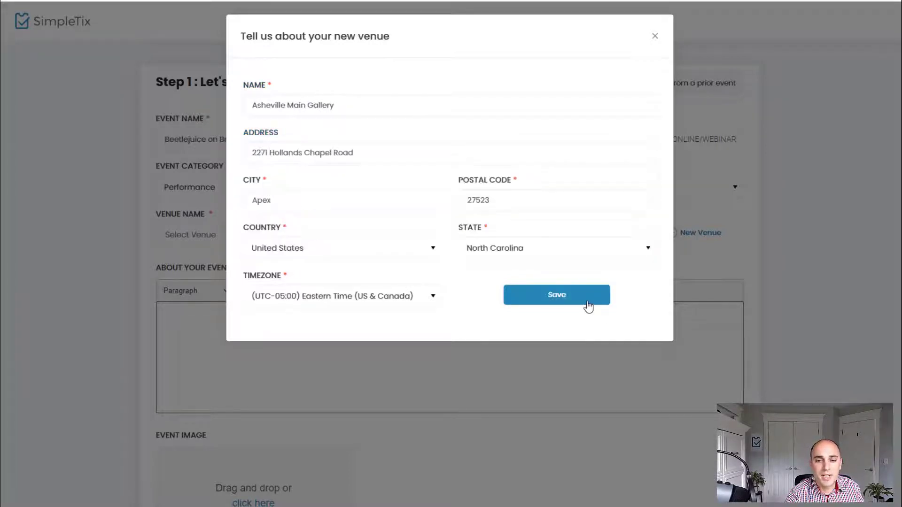
{"action": "left_click", "coordinate": [556, 294]}
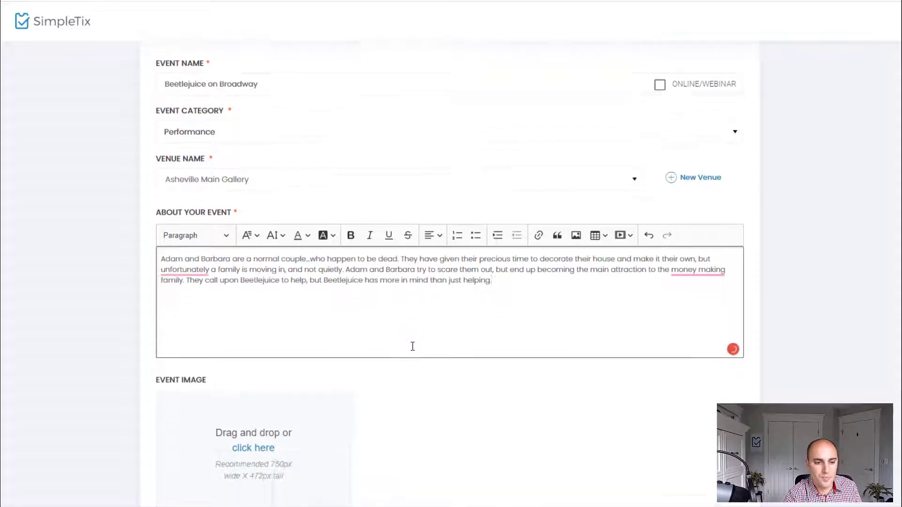
- Choose the Beetlejuice cast JPG as the event image and confirm the crop
{"action": "scroll", "scroll_direction": "down", "scroll_amount": 3}
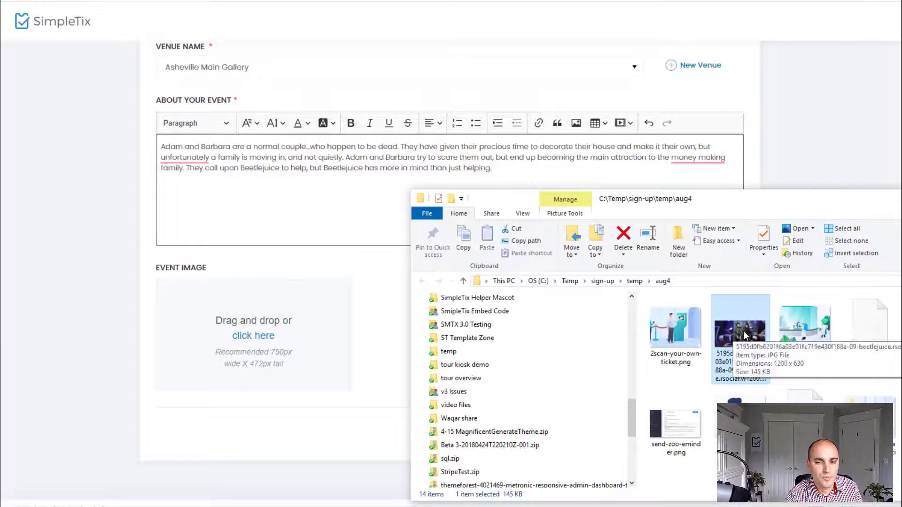
{"action": "double_click", "coordinate": [740, 322]}
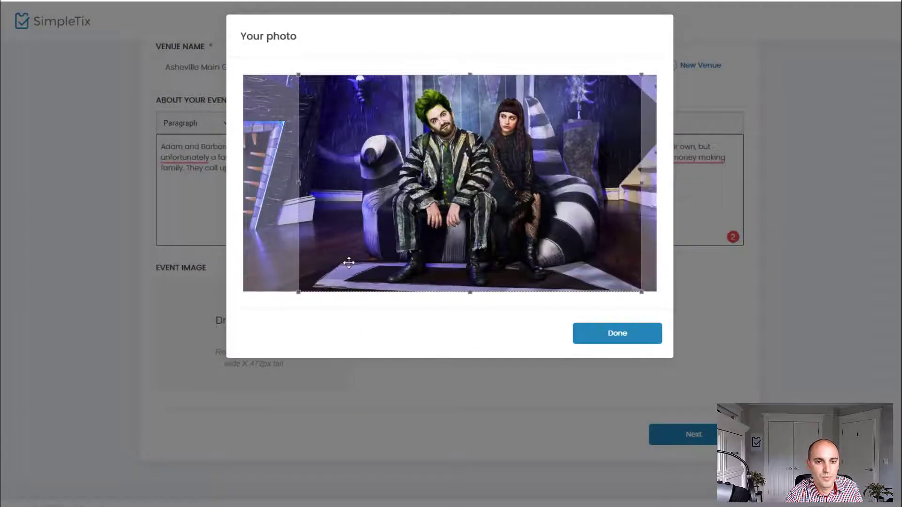
{"action": "left_click", "coordinate": [617, 333]}
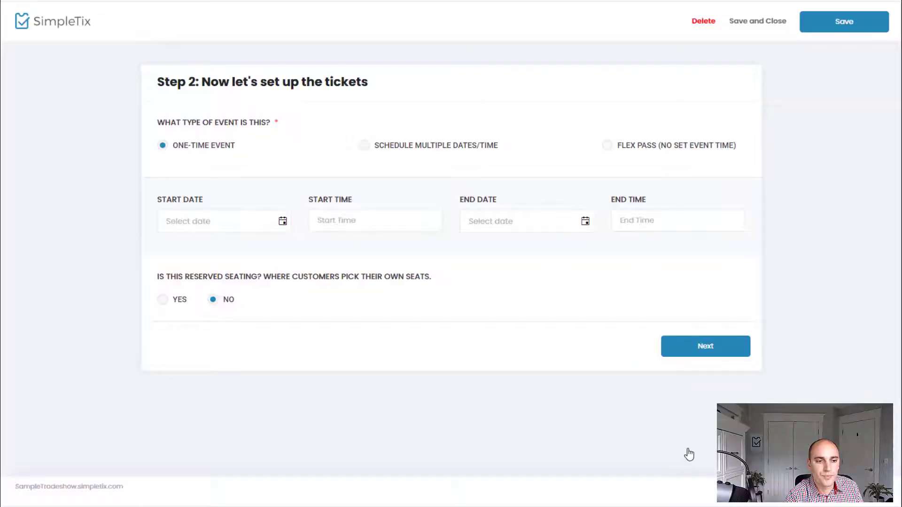
{"action": "mouse_move", "coordinate": [386, 259]}
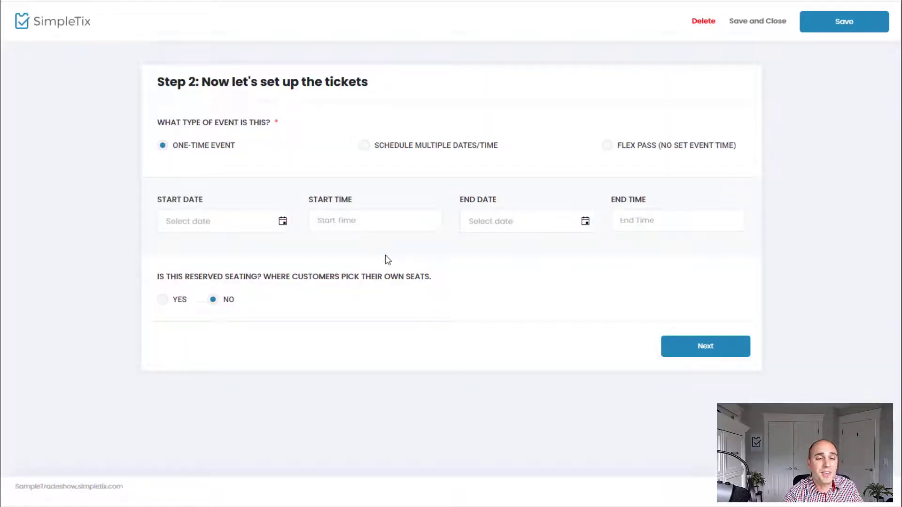
- Schedule specific-date showings on 9/11, 9/12 and 9/13/2020 from 6:00 to 8:00 PM
{"action": "left_click", "coordinate": [365, 145]}
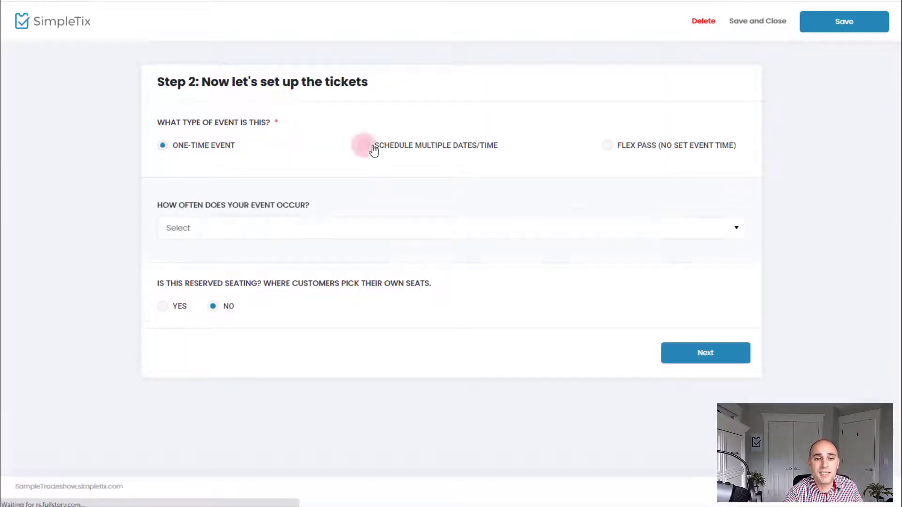
{"action": "left_click", "coordinate": [365, 144]}
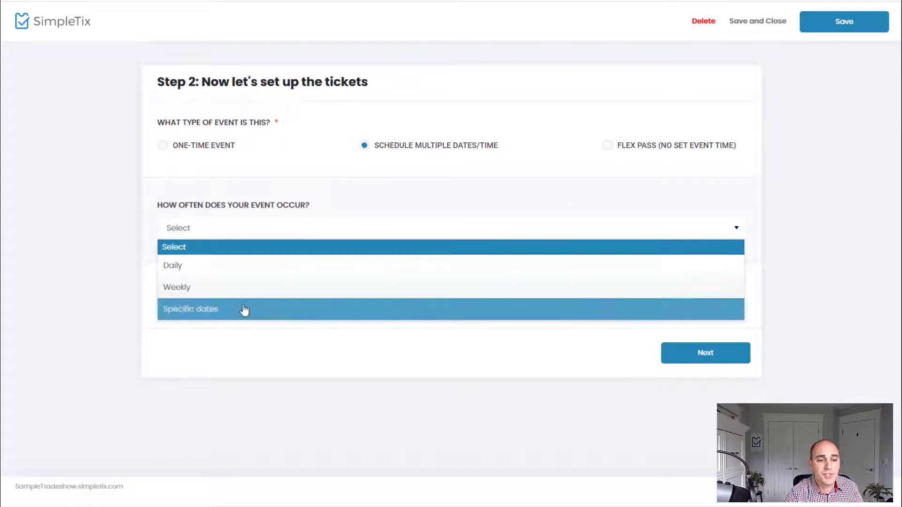
{"action": "left_click", "coordinate": [190, 309]}
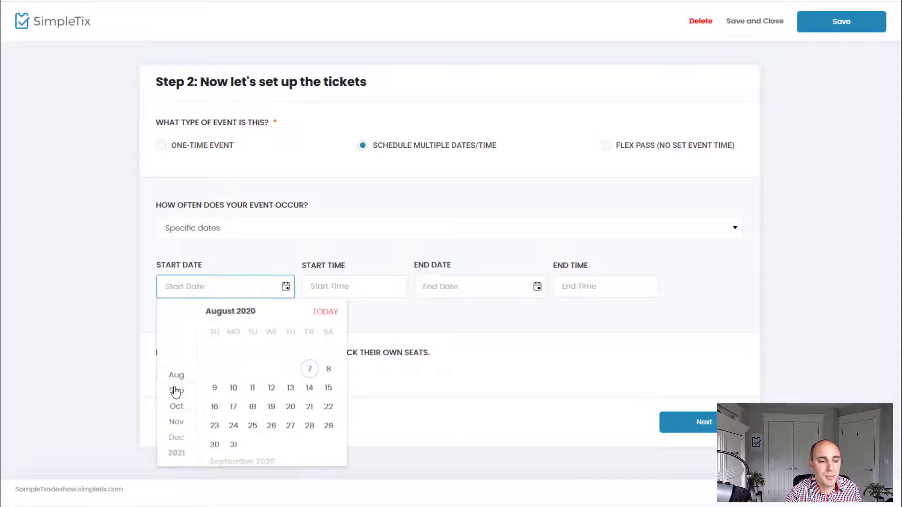
{"action": "left_click", "coordinate": [252, 387]}
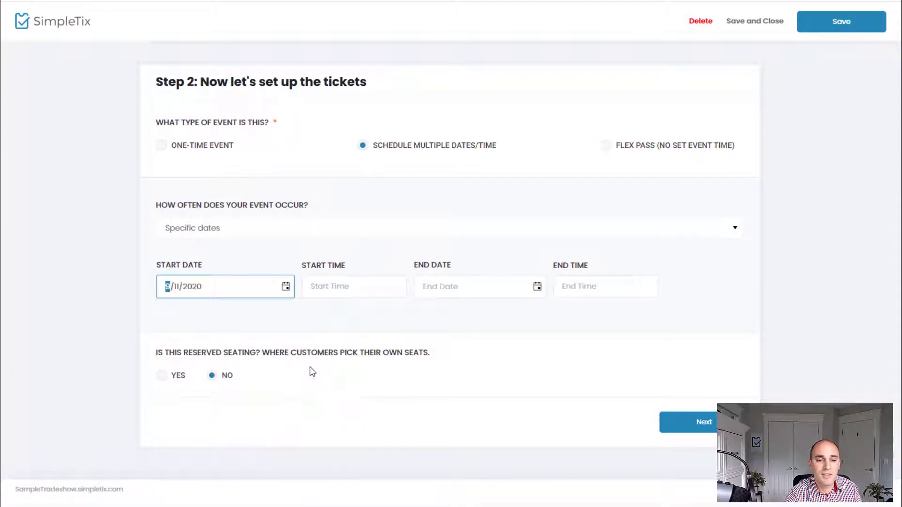
{"action": "left_click", "coordinate": [352, 286]}
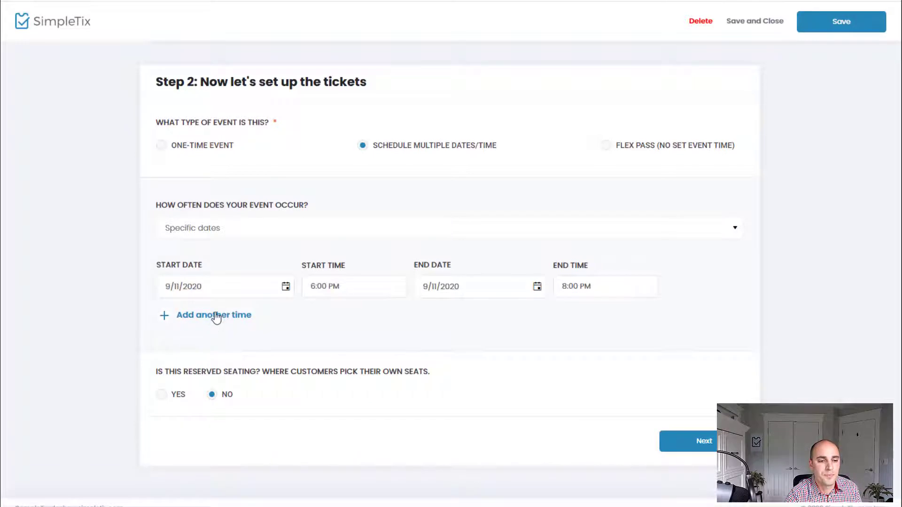
{"action": "left_click", "coordinate": [213, 315]}
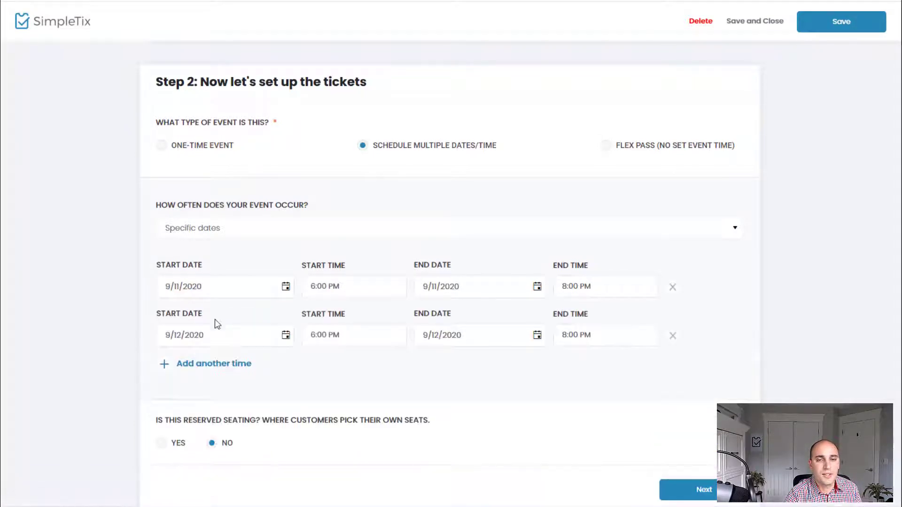
{"action": "left_click", "coordinate": [213, 363]}
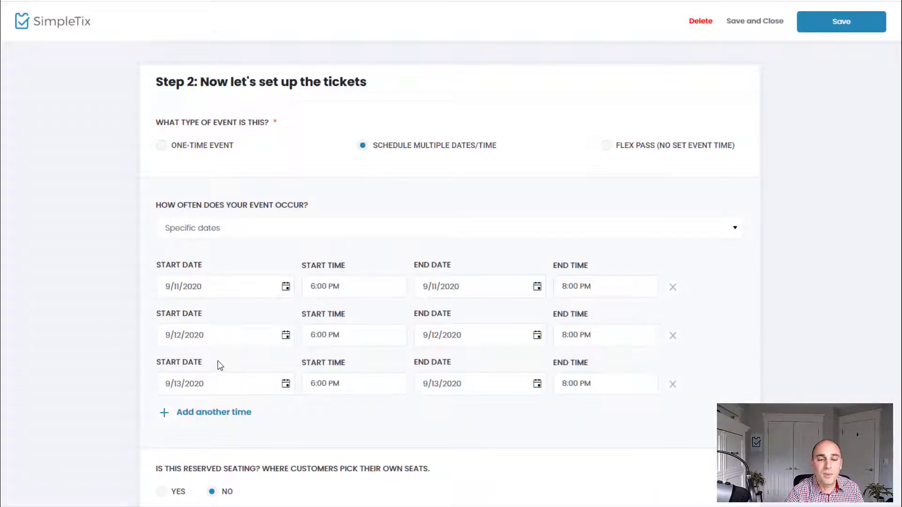
- Enable reserved seating for the event and continue to the next setup step
{"action": "scroll", "scroll_direction": "down", "scroll_amount": 3}
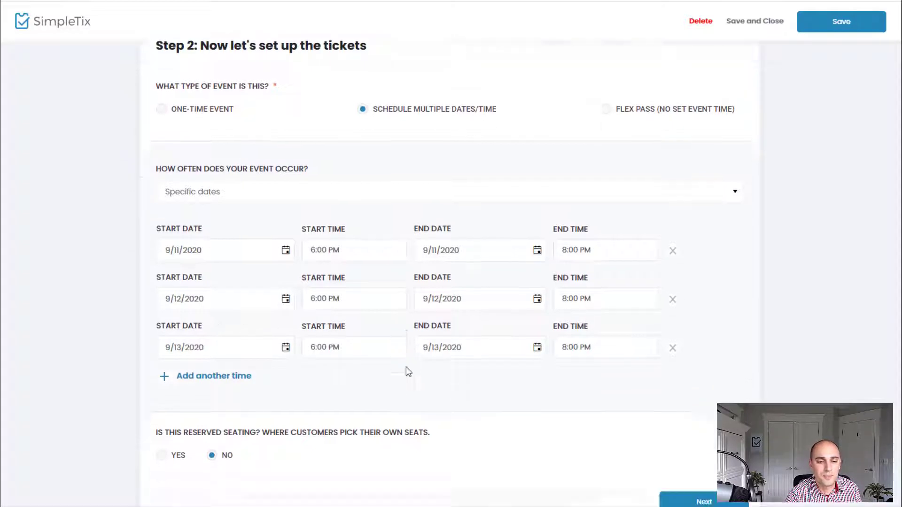
{"action": "scroll", "scroll_direction": "down", "scroll_amount": 3}
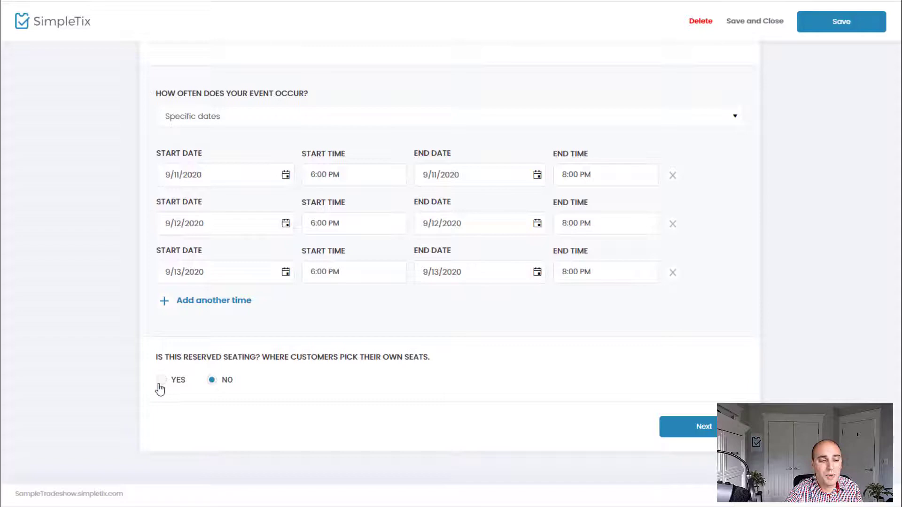
{"action": "left_click", "coordinate": [161, 379]}
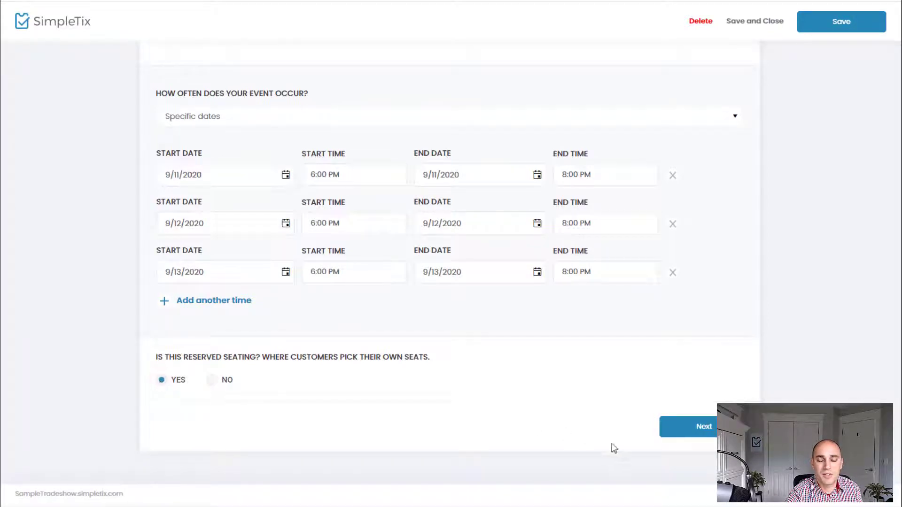
{"action": "left_click", "coordinate": [703, 427]}
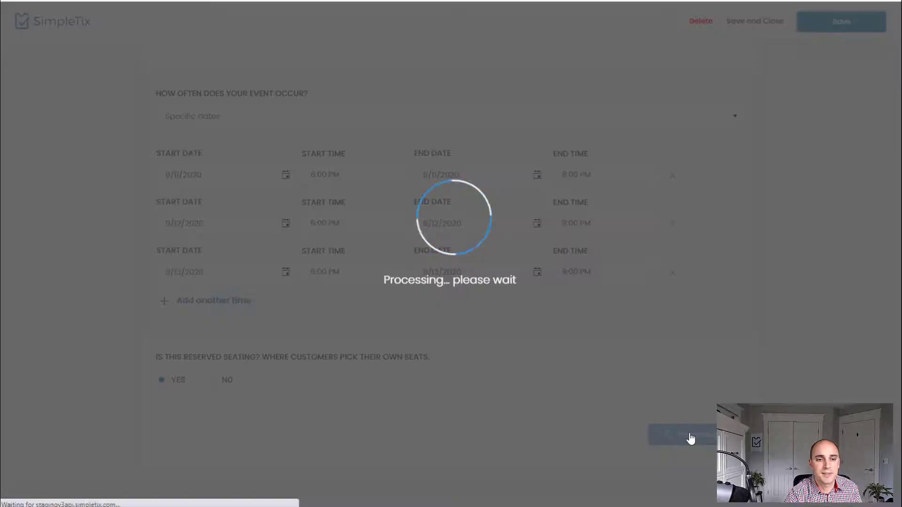
- Create the Mezzanine category at $75 with the recommended fee and a seat colour
{"action": "left_click", "coordinate": [840, 22]}
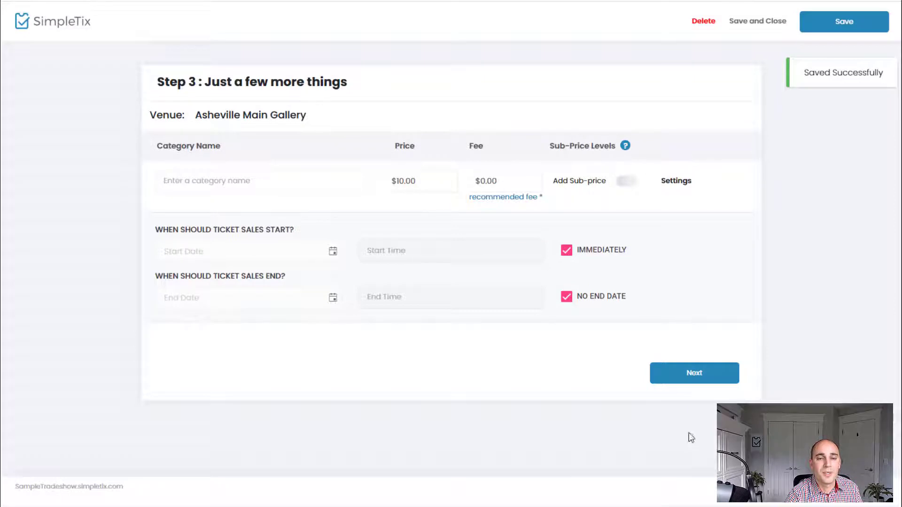
{"action": "mouse_move", "coordinate": [645, 338]}
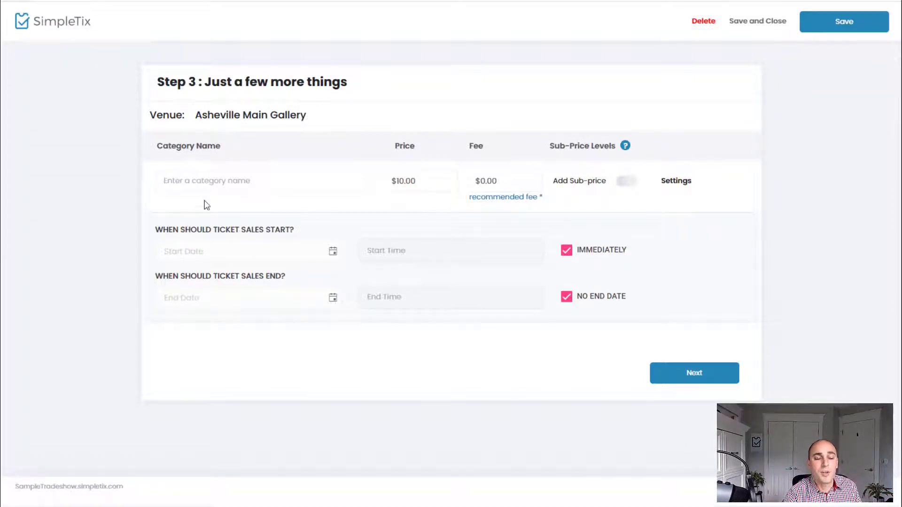
{"action": "type", "text": "mezzanine"}
{"action": "type", "text": "75"}
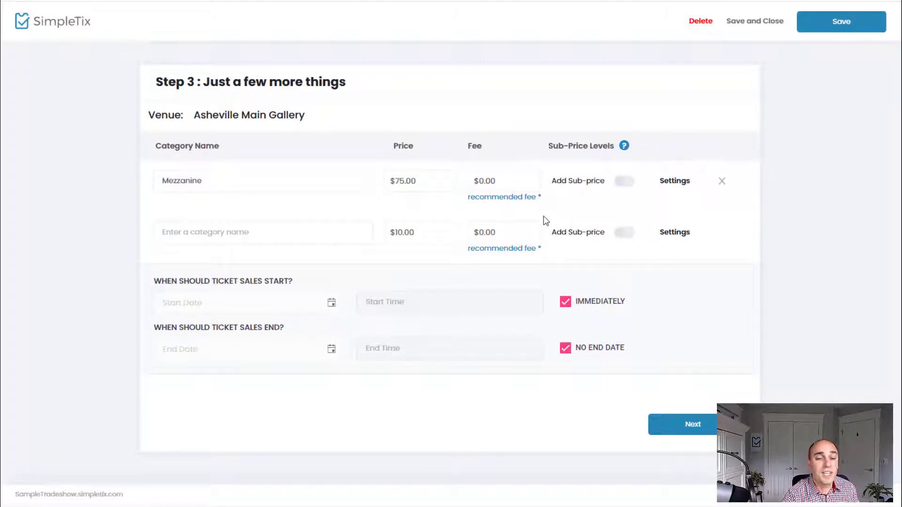
{"action": "left_click", "coordinate": [501, 197]}
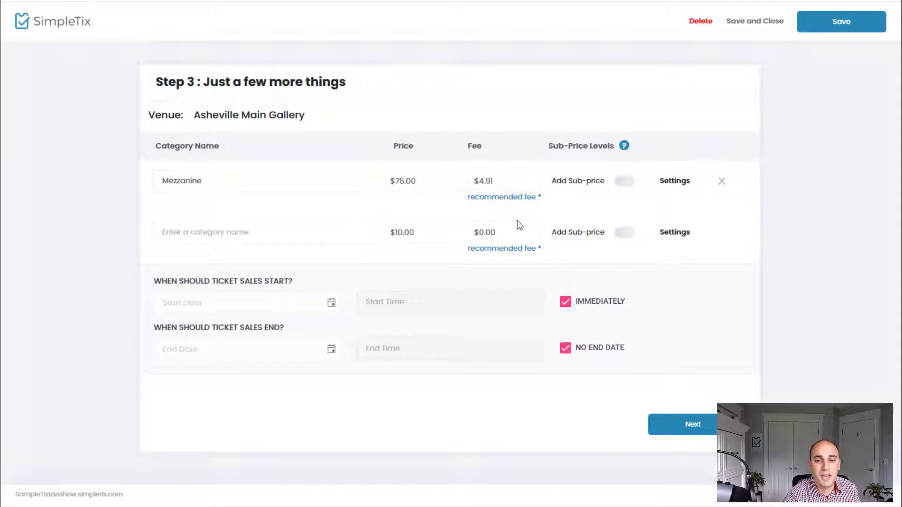
{"action": "mouse_move", "coordinate": [504, 248]}
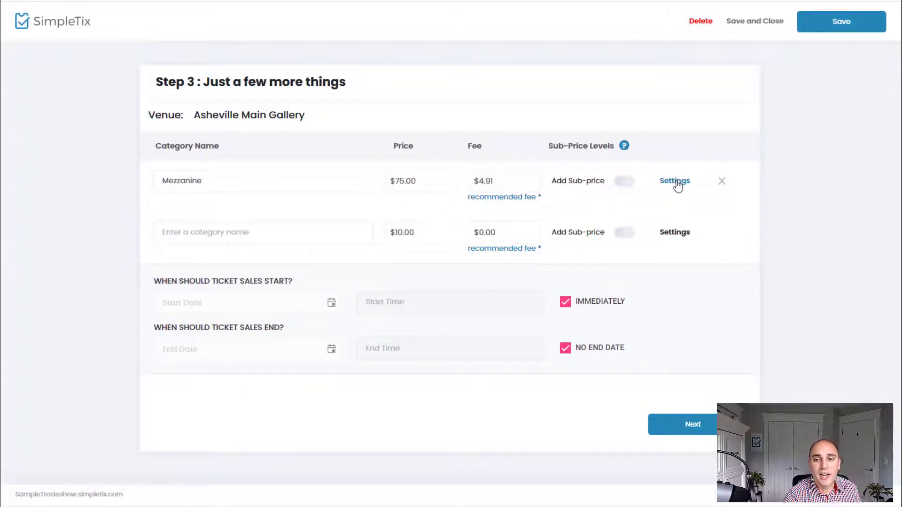
{"action": "left_click", "coordinate": [675, 180]}
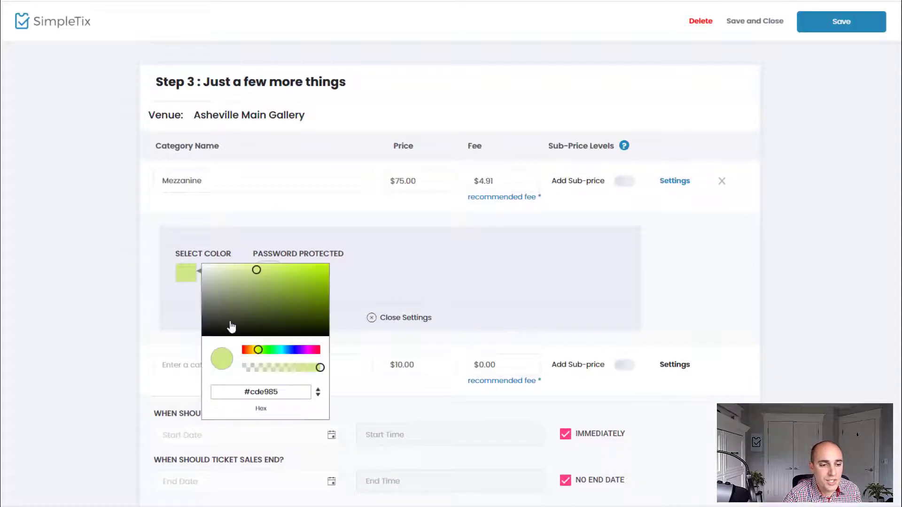
{"action": "left_click", "coordinate": [254, 288]}
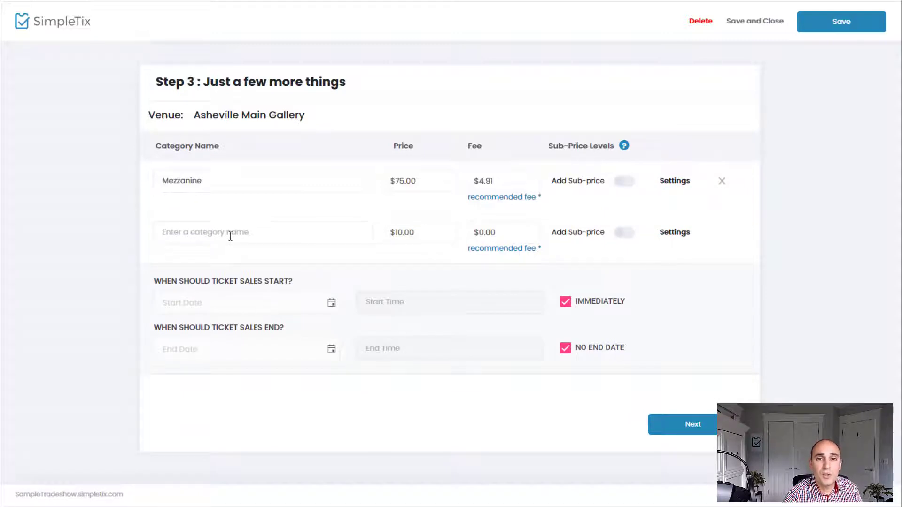
- Add the Main category at $55 and proceed to the seating chart designer
{"action": "left_click", "coordinate": [262, 232]}
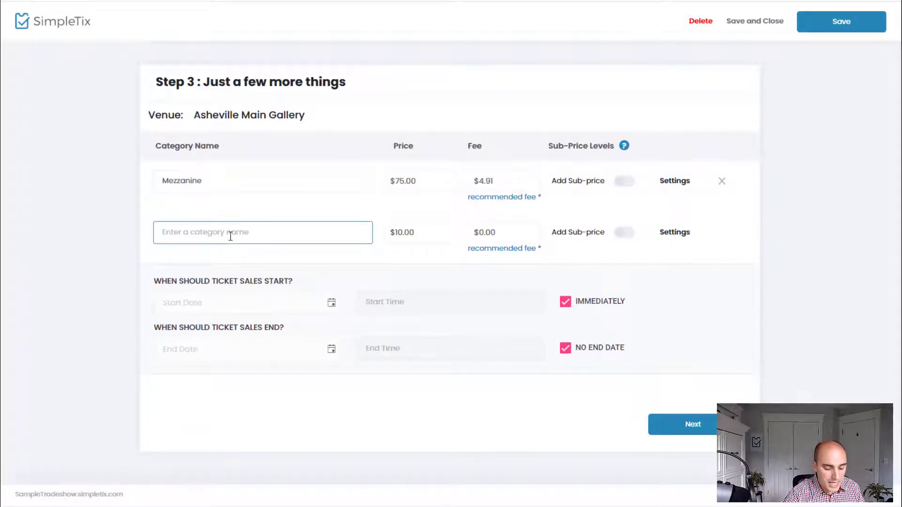
{"action": "type", "text": "Main"}
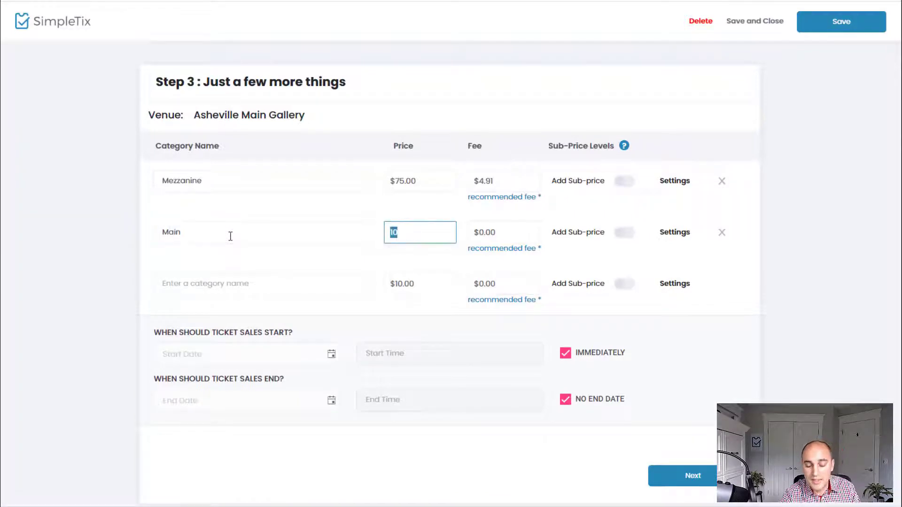
{"action": "type", "text": "55.00"}
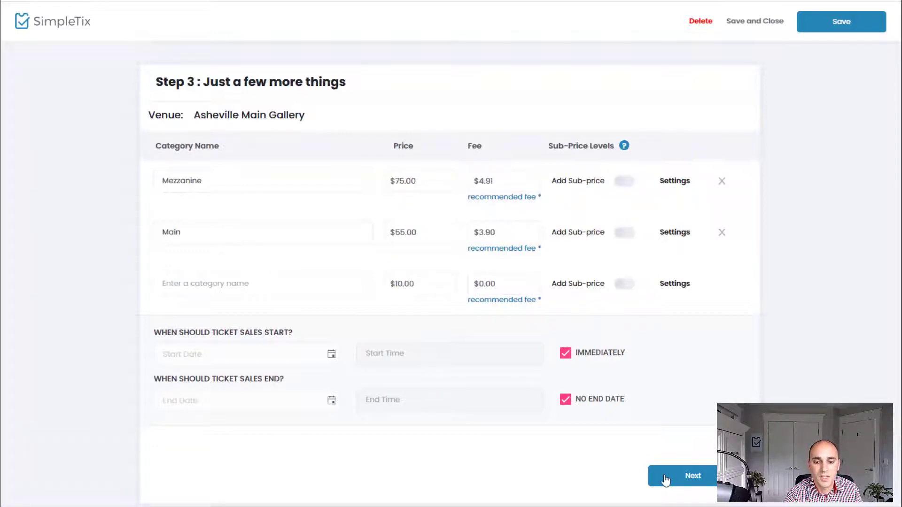
{"action": "left_click", "coordinate": [684, 475]}
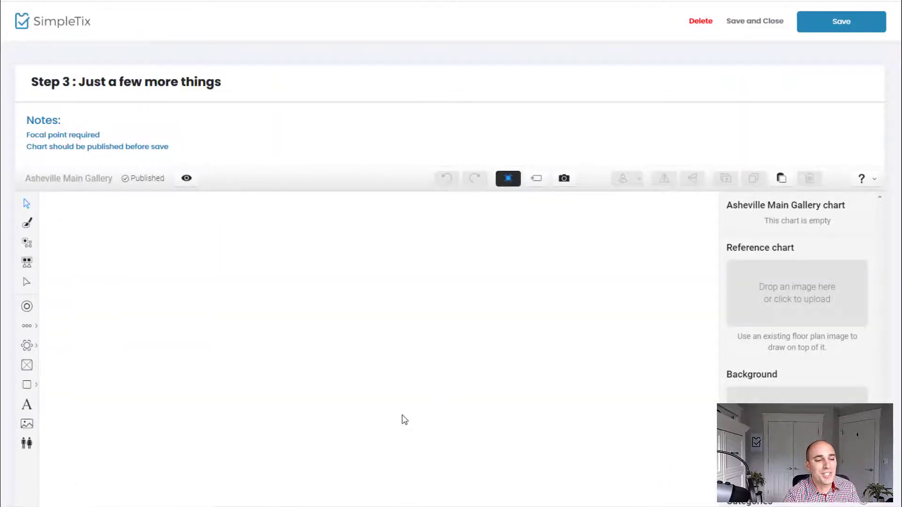
- Draw a wide rectangle labelled Stage with a dark grey fill and place the focal point below it
{"action": "scroll", "scroll_direction": "down", "scroll_amount": 3}
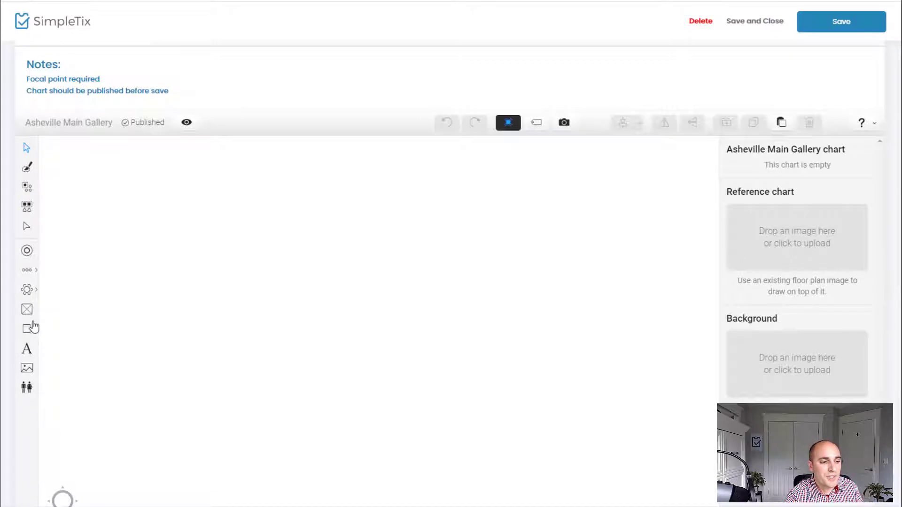
{"action": "left_click", "coordinate": [26, 329]}
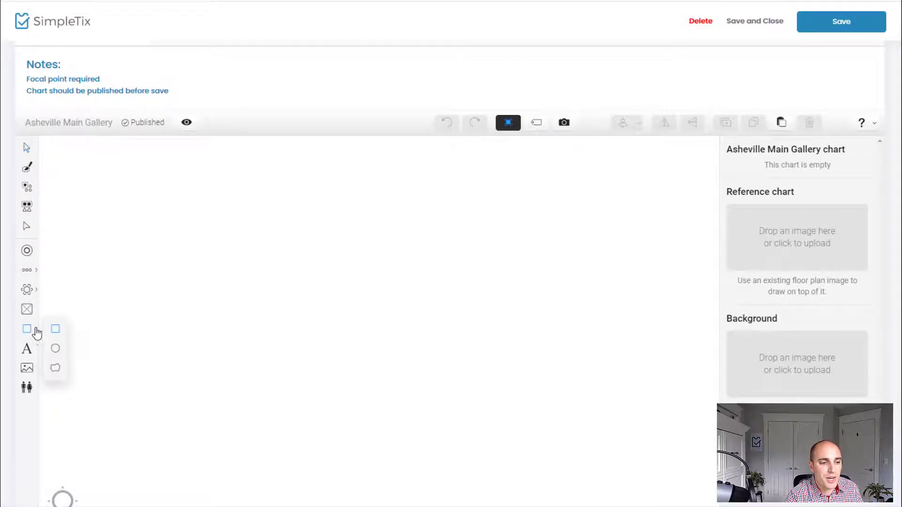
{"action": "left_click_drag", "start_coordinate": [165, 201], "coordinate": [536, 249]}
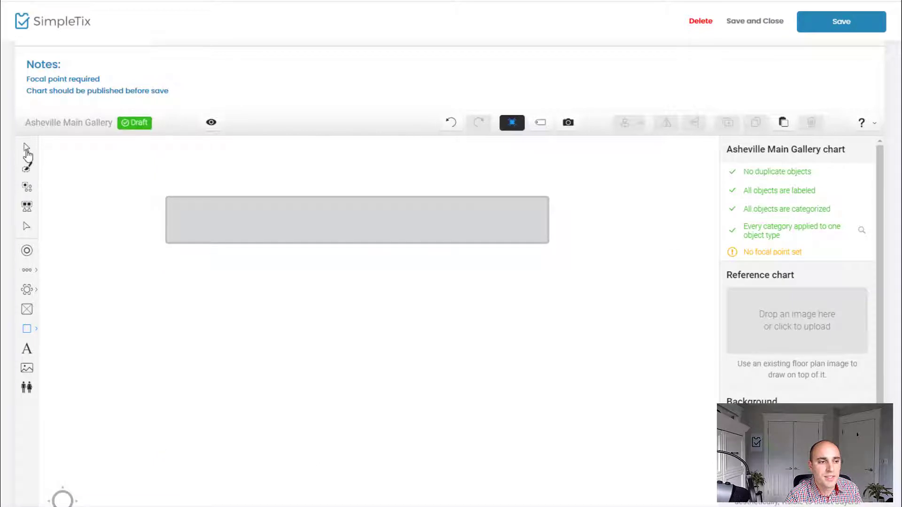
{"action": "left_click", "coordinate": [357, 220]}
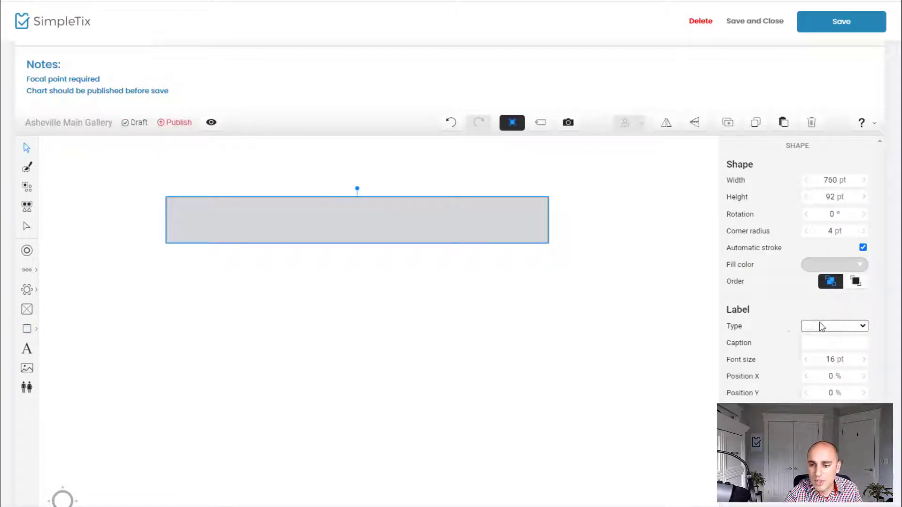
{"action": "left_click", "coordinate": [835, 326]}
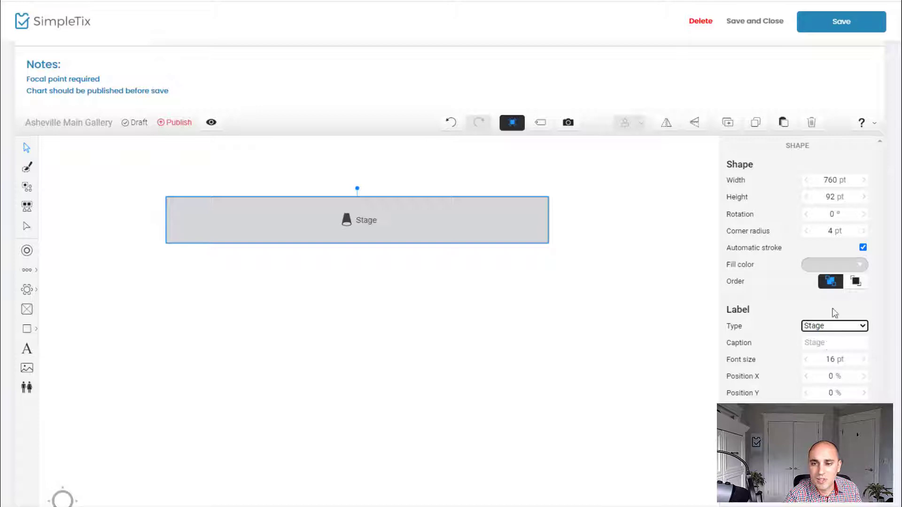
{"action": "left_click", "coordinate": [834, 265]}
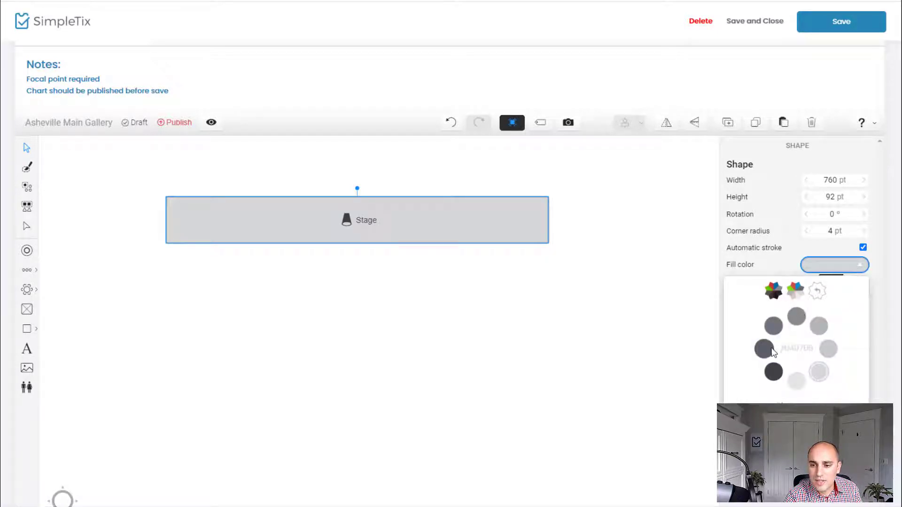
{"action": "left_click", "coordinate": [764, 350]}
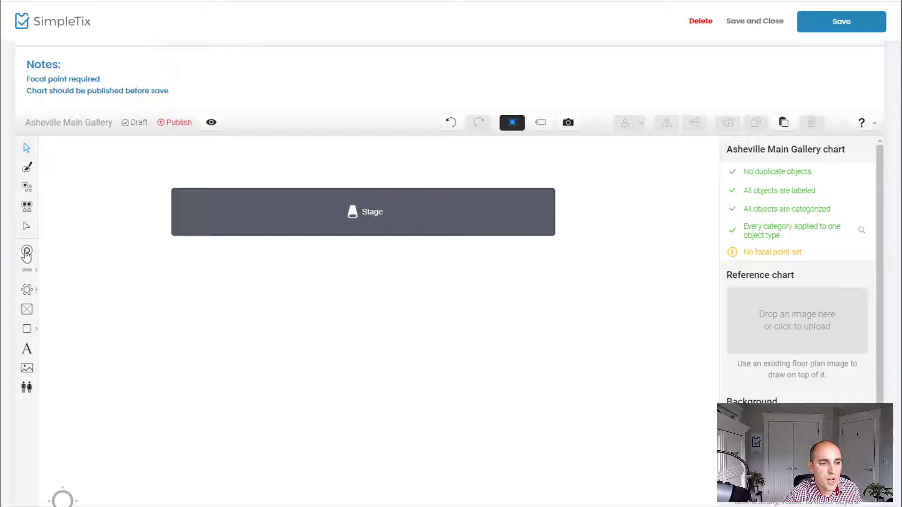
{"action": "mouse_move", "coordinate": [27, 252]}
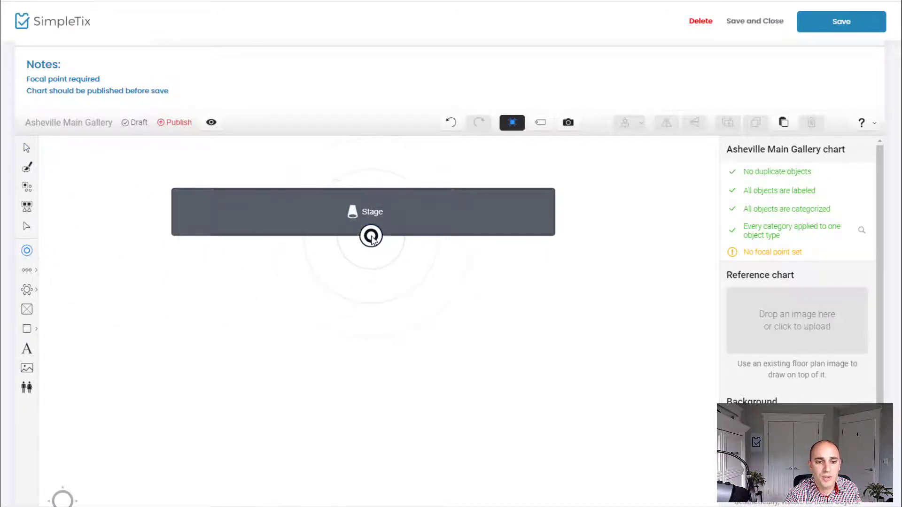
{"action": "left_click", "coordinate": [371, 236]}
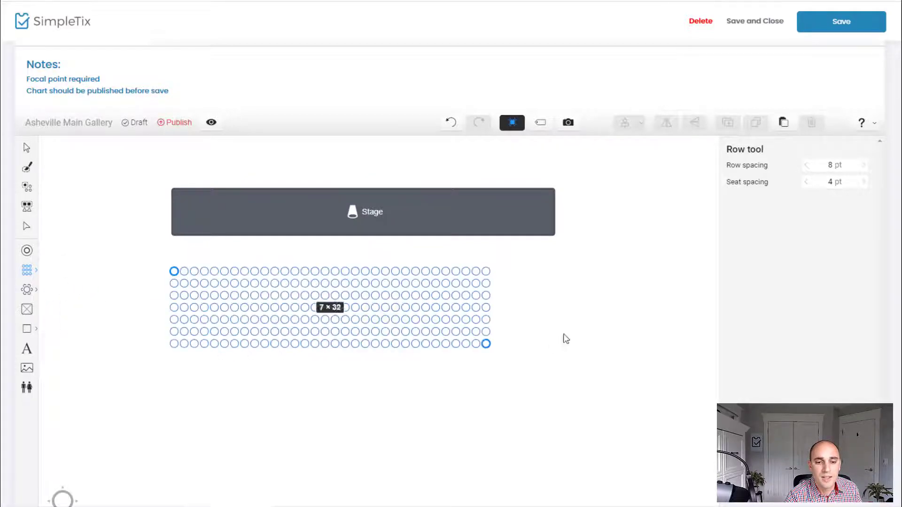
- Draw a 10-by-40 block of seat rows below the stage and select it
{"action": "left_click_drag", "start_coordinate": [486, 344], "coordinate": [577, 368]}
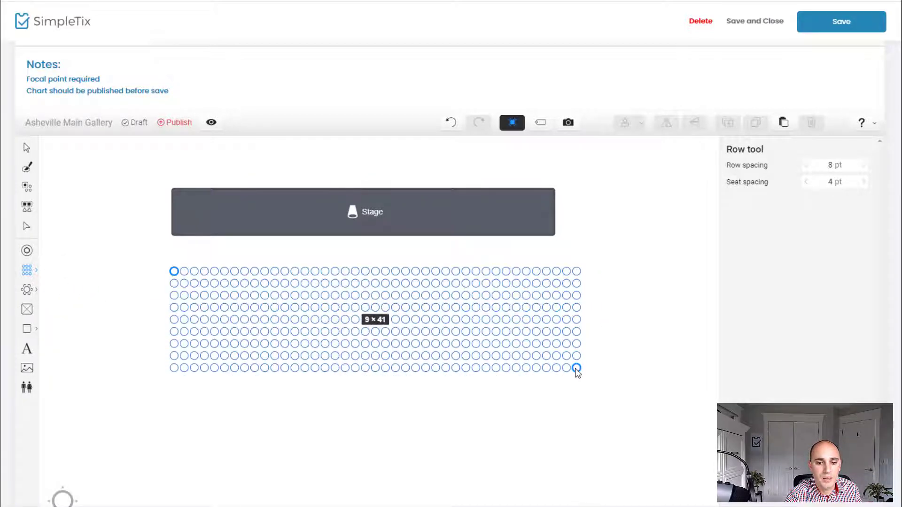
{"action": "left_click_drag", "start_coordinate": [577, 368], "coordinate": [567, 368]}
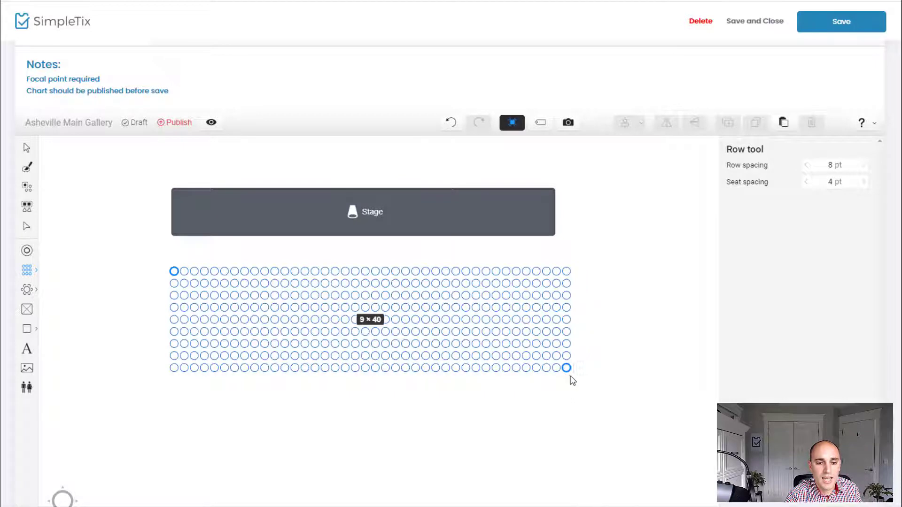
{"action": "left_click_drag", "start_coordinate": [566, 369], "coordinate": [567, 380]}
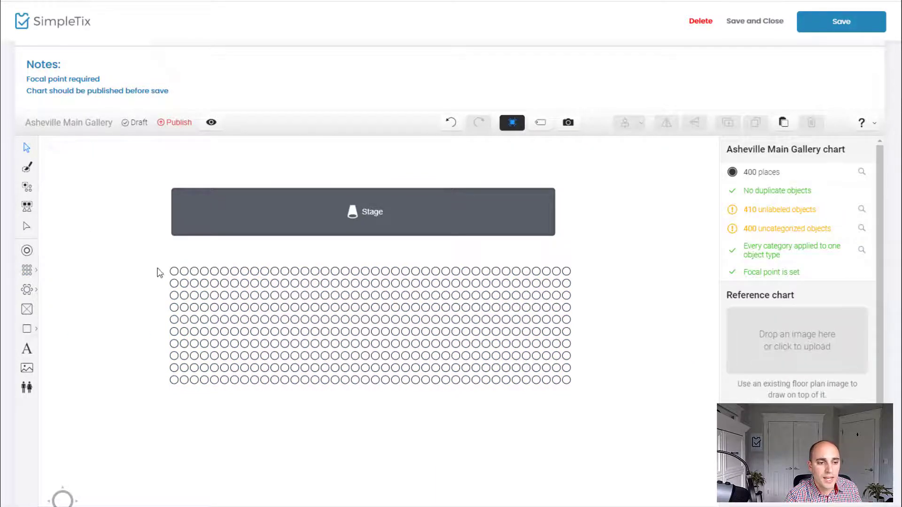
{"action": "left_click", "coordinate": [370, 325]}
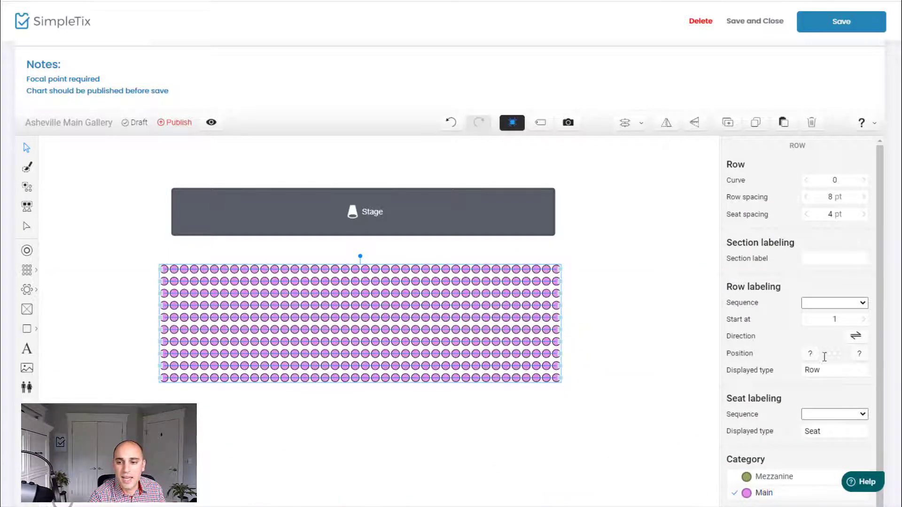
- Letter the block's rows A, B, C onward and number its seats 1, 2, 3 onward
{"action": "left_click", "coordinate": [834, 302]}
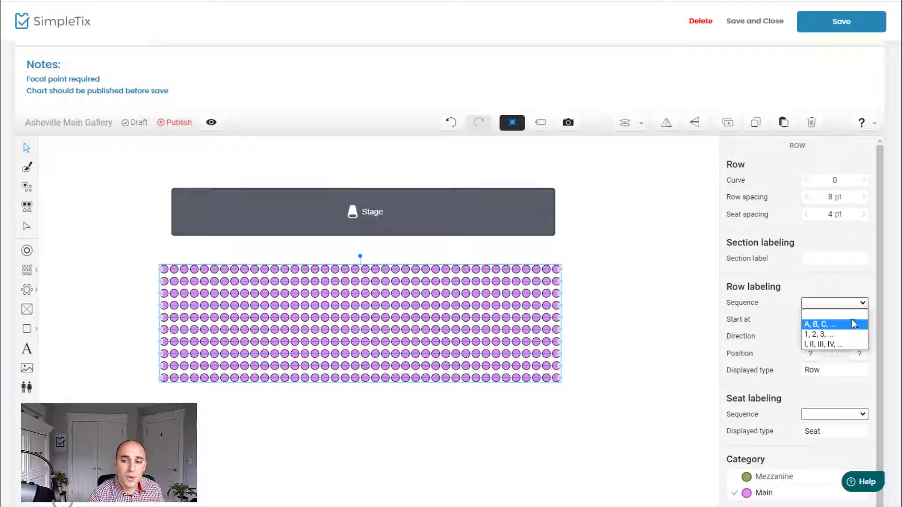
{"action": "left_click", "coordinate": [817, 324]}
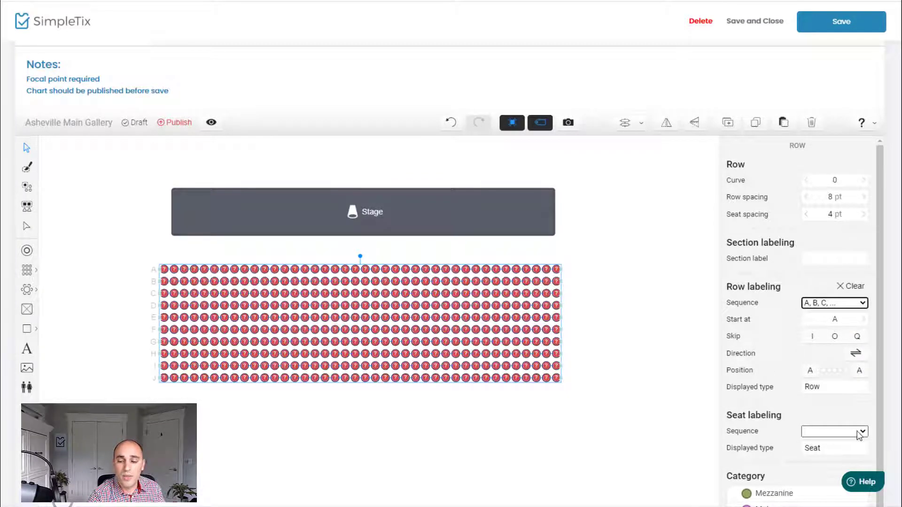
{"action": "left_click", "coordinate": [834, 432]}
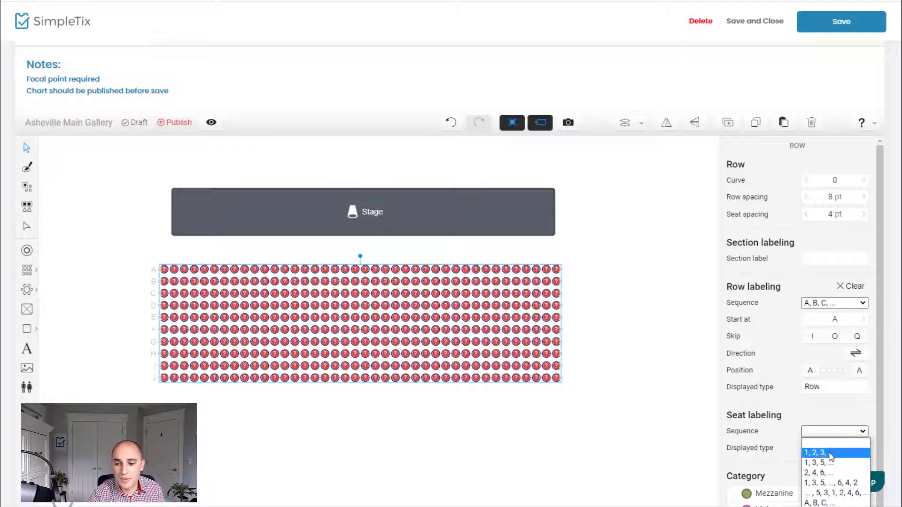
{"action": "left_click", "coordinate": [820, 453]}
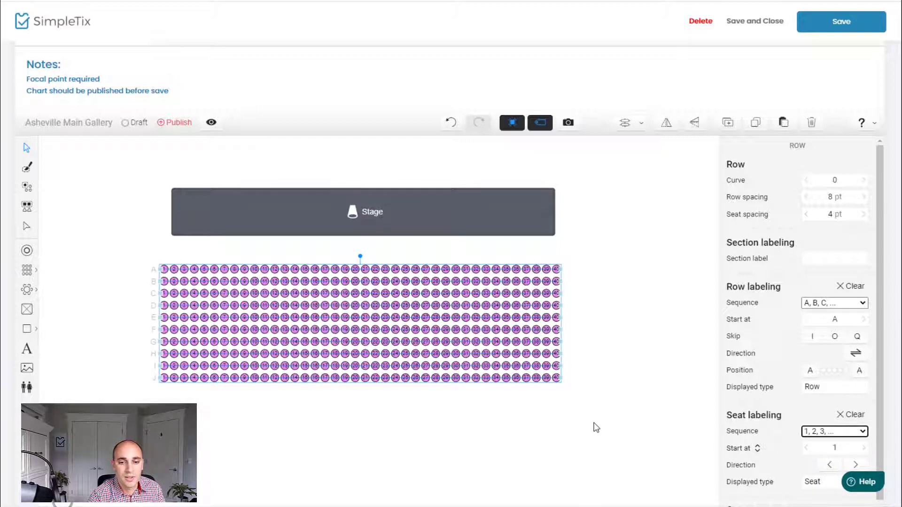
{"action": "mouse_move", "coordinate": [27, 270]}
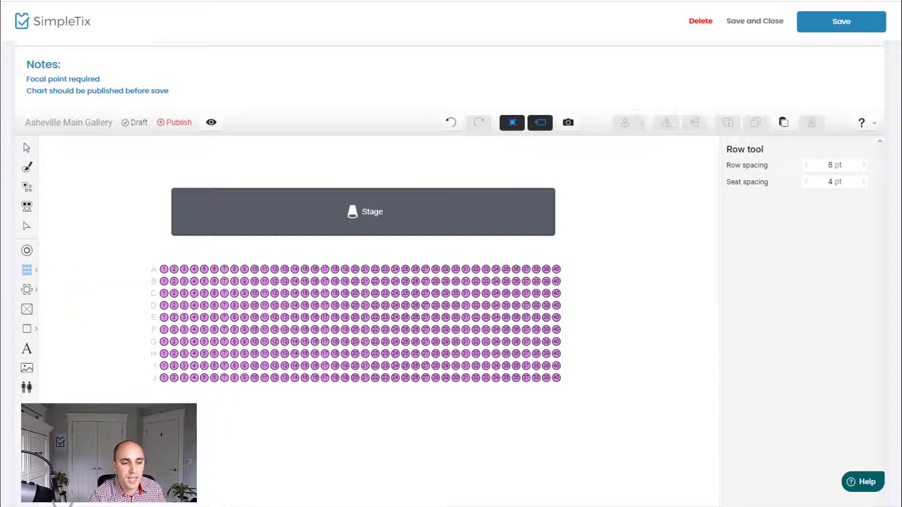
- Draw a second 5-by-50 seat block below the first and select it
{"action": "left_click_drag", "start_coordinate": [198, 414], "coordinate": [599, 467]}
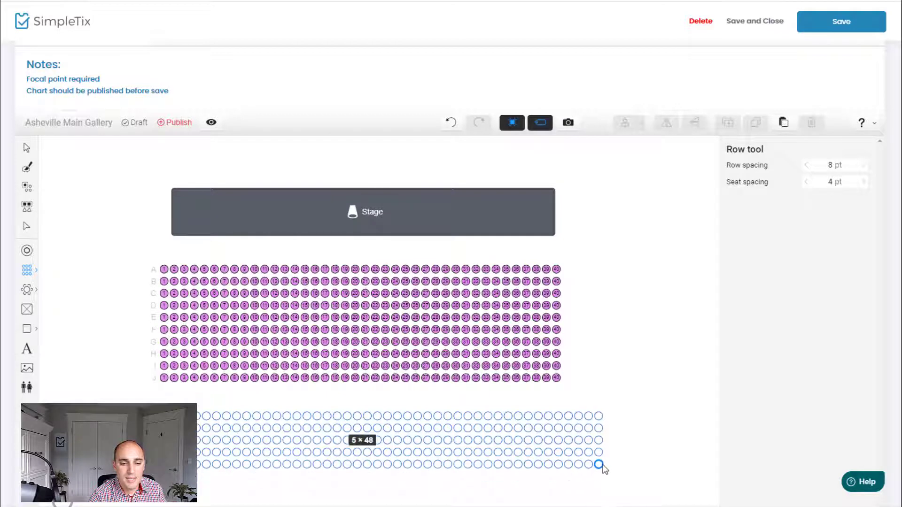
{"action": "left_click_drag", "start_coordinate": [599, 467], "coordinate": [615, 466]}
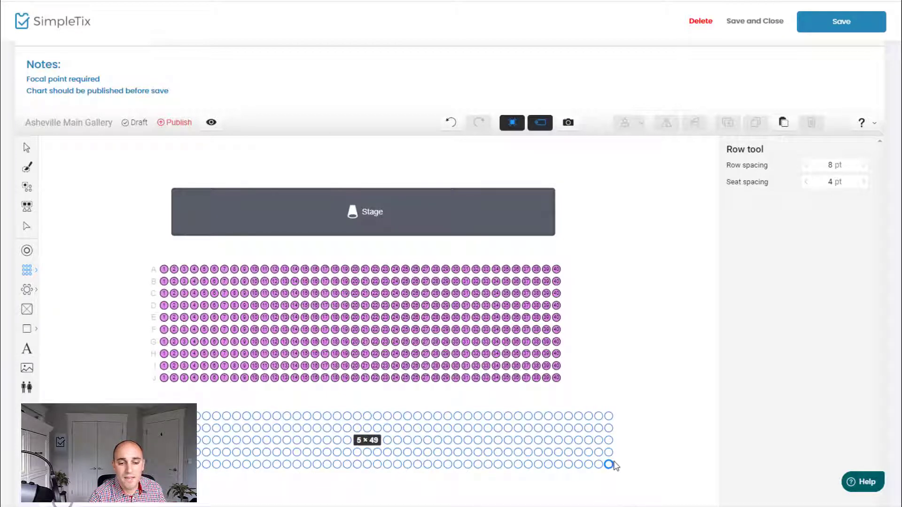
{"action": "left_click_drag", "start_coordinate": [609, 465], "coordinate": [619, 466]}
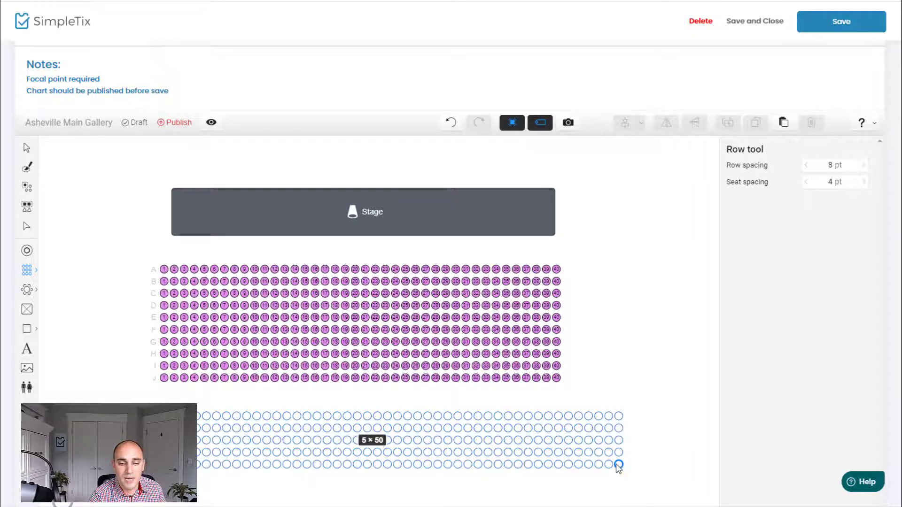
{"action": "left_click", "coordinate": [617, 465]}
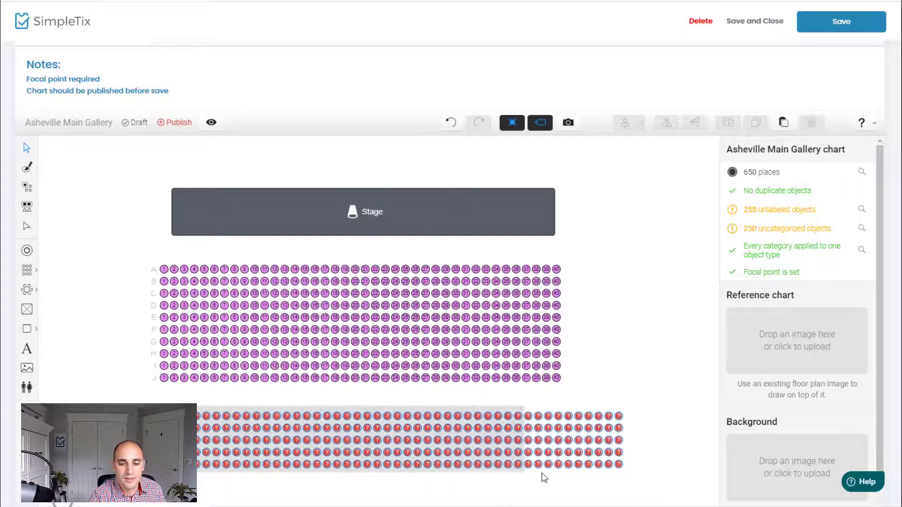
{"action": "left_click", "coordinate": [403, 440]}
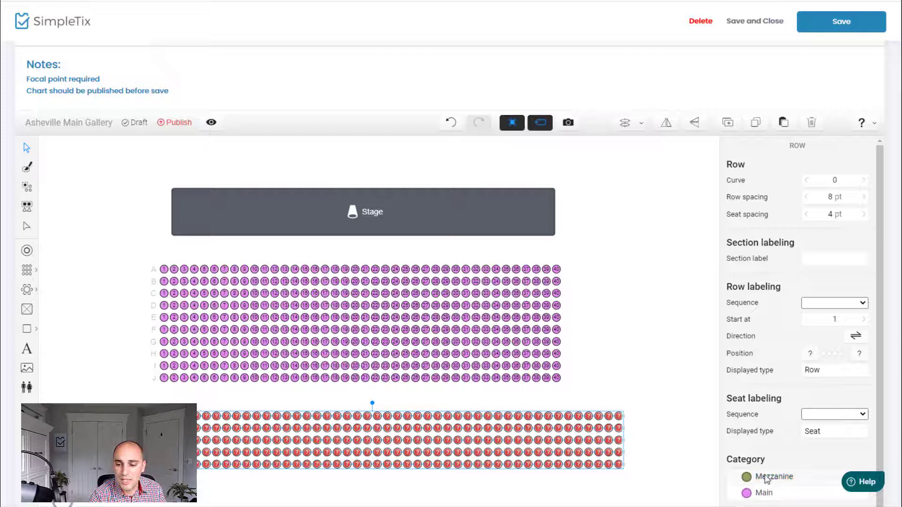
- Assign the second block to Mezzanine with rows lettered A, B, C and seats numbered 1, 2, 3
{"action": "left_click", "coordinate": [775, 478]}
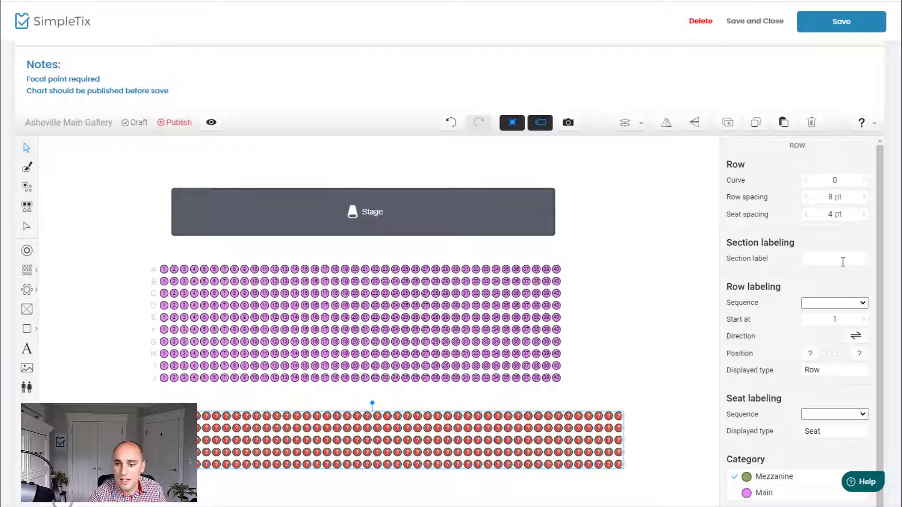
{"action": "left_click", "coordinate": [833, 303]}
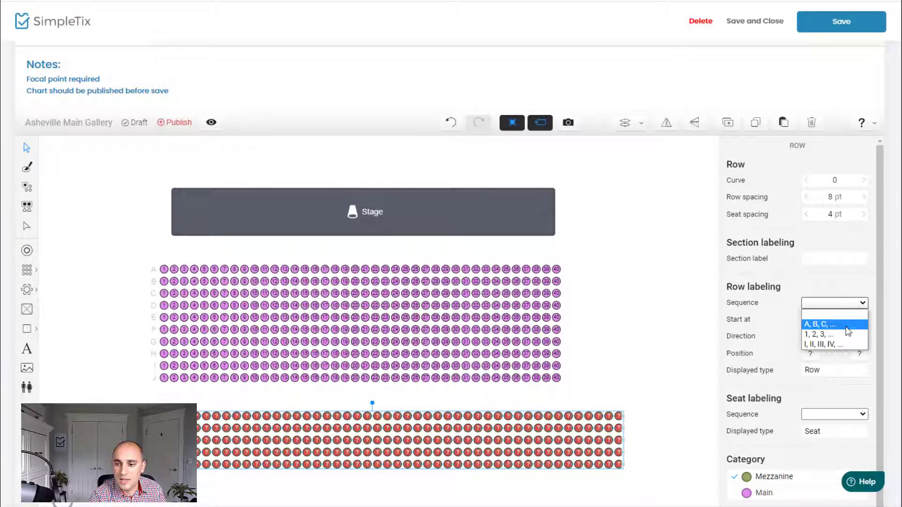
{"action": "left_click", "coordinate": [818, 324]}
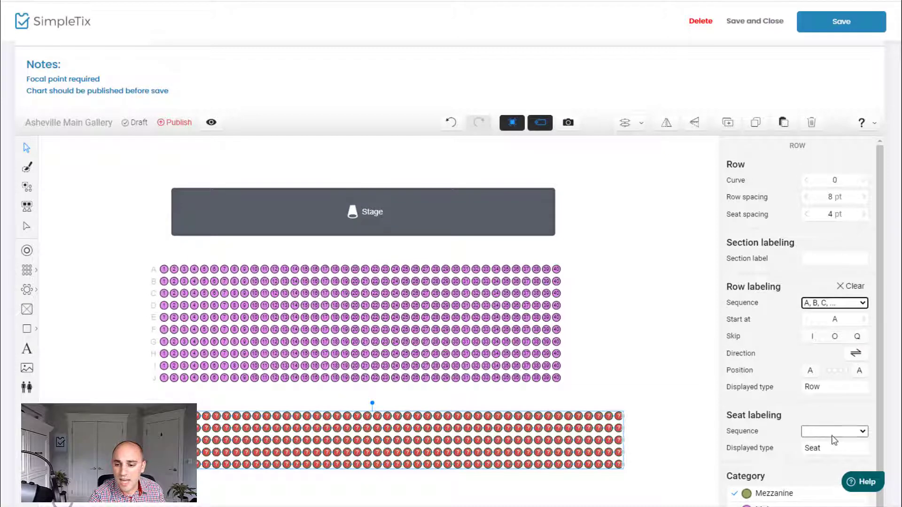
{"action": "left_click", "coordinate": [835, 432]}
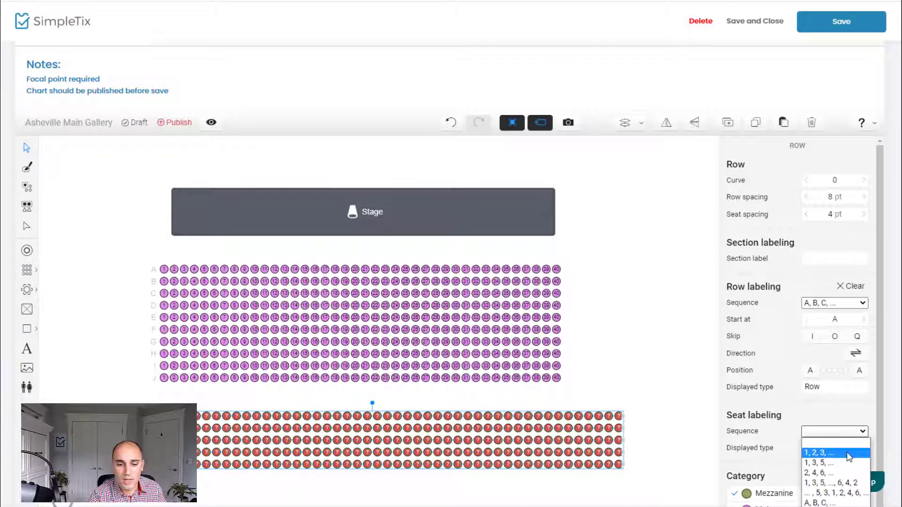
{"action": "left_click", "coordinate": [832, 453]}
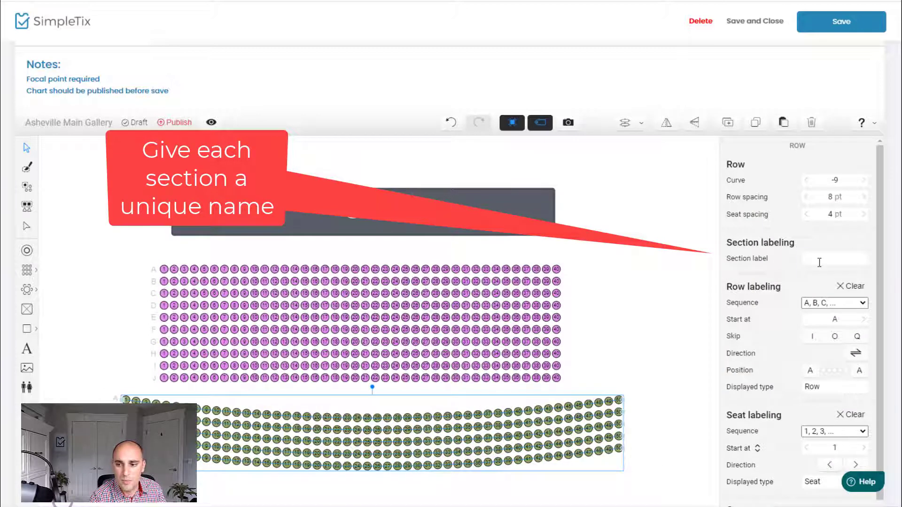
- Label the lower section U, publish the 650-place chart and save it to the event
{"action": "type", "text": "U"}
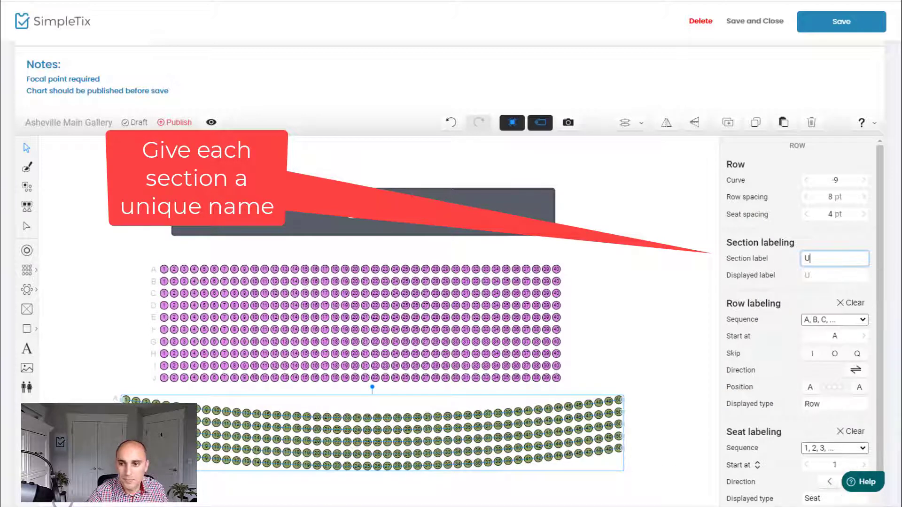
{"action": "left_click", "coordinate": [174, 122]}
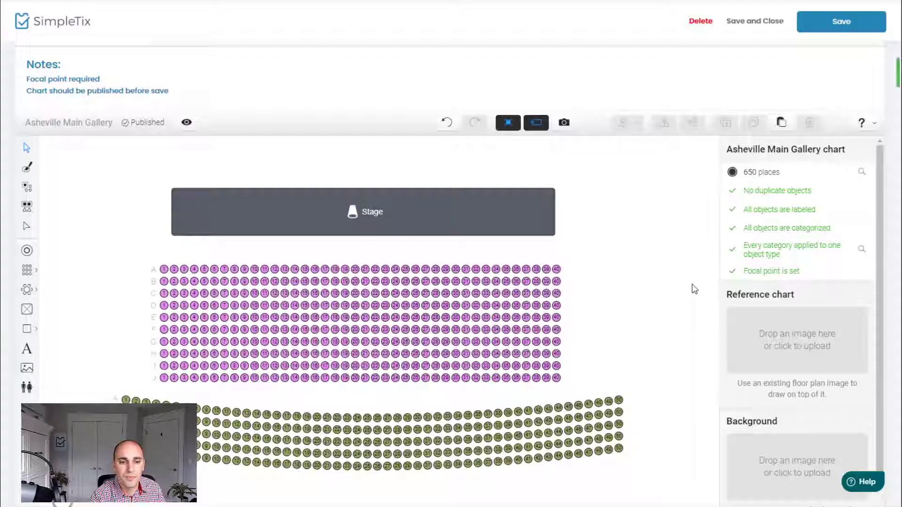
{"action": "left_click", "coordinate": [840, 22]}
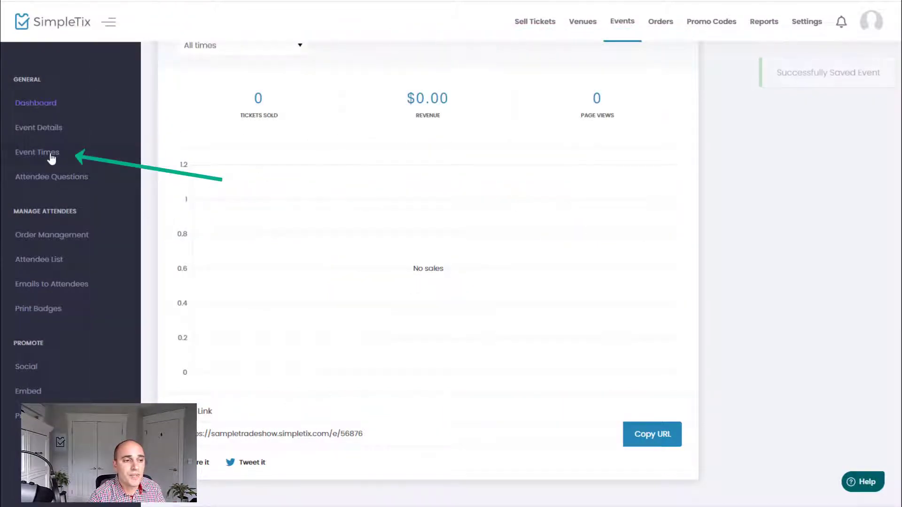
- From Event Times, choose Create New Ruleset under Social Distancing Rules
{"action": "left_click", "coordinate": [37, 152]}
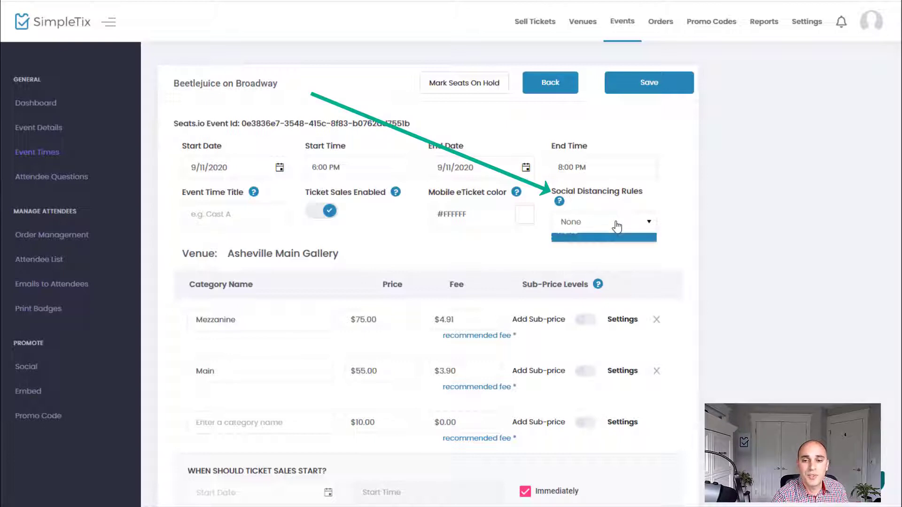
{"action": "left_click", "coordinate": [603, 221]}
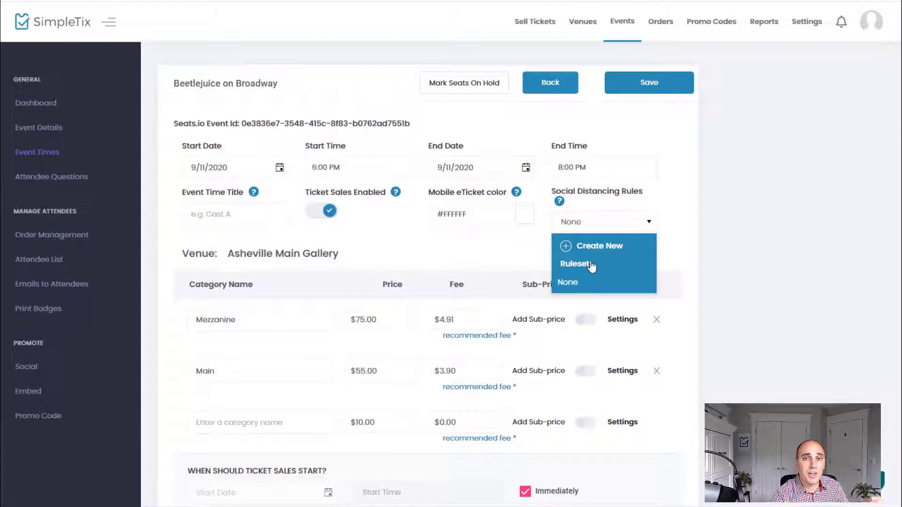
{"action": "left_click", "coordinate": [599, 246]}
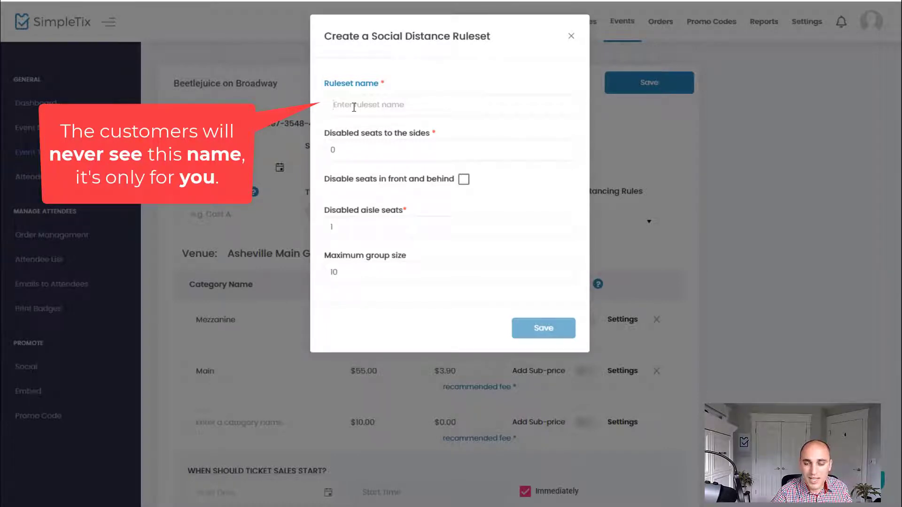
- Save ruleset 'august': 2 side seats disabled, front and behind blocked, maximum group size 5
{"action": "type", "text": "august"}
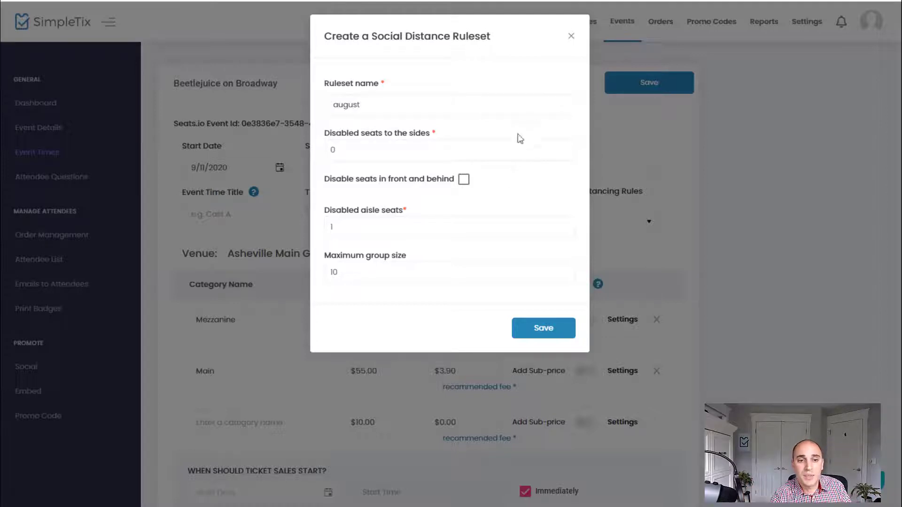
{"action": "type", "text": "2"}
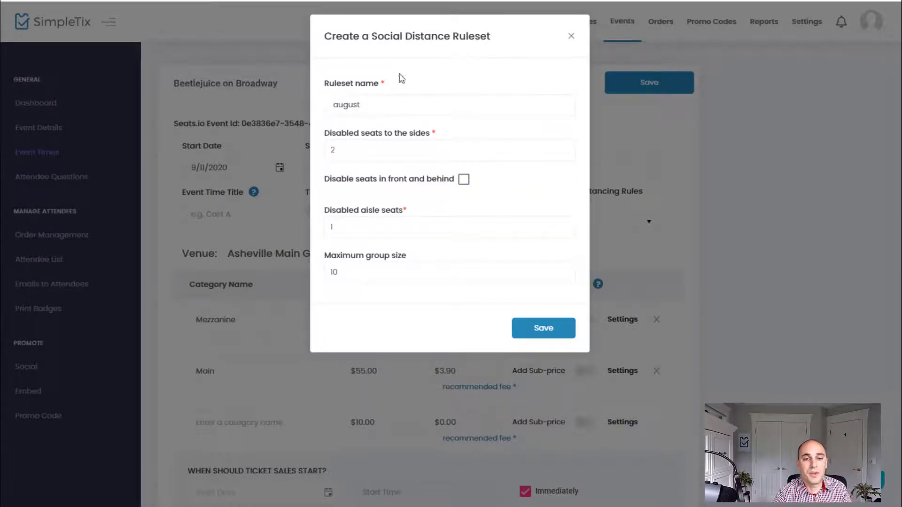
{"action": "left_click", "coordinate": [464, 178]}
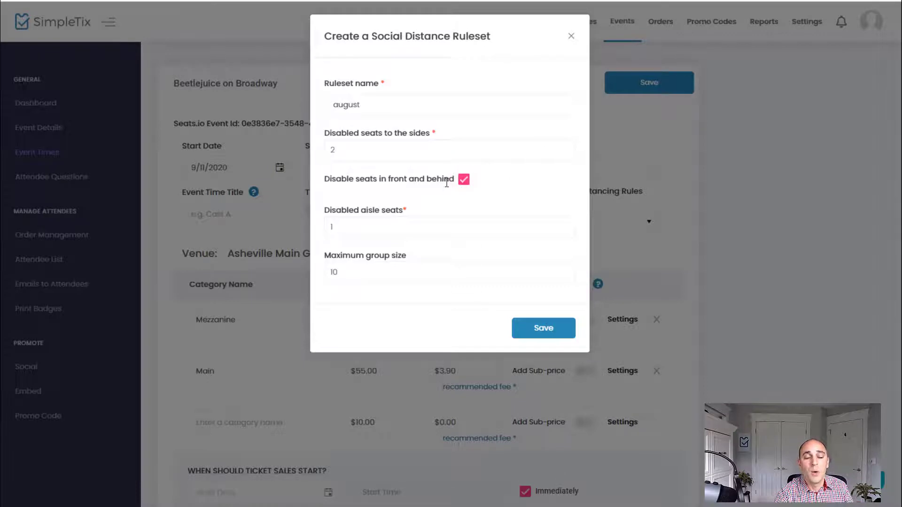
{"action": "left_click", "coordinate": [450, 227]}
{"action": "type", "text": "5"}
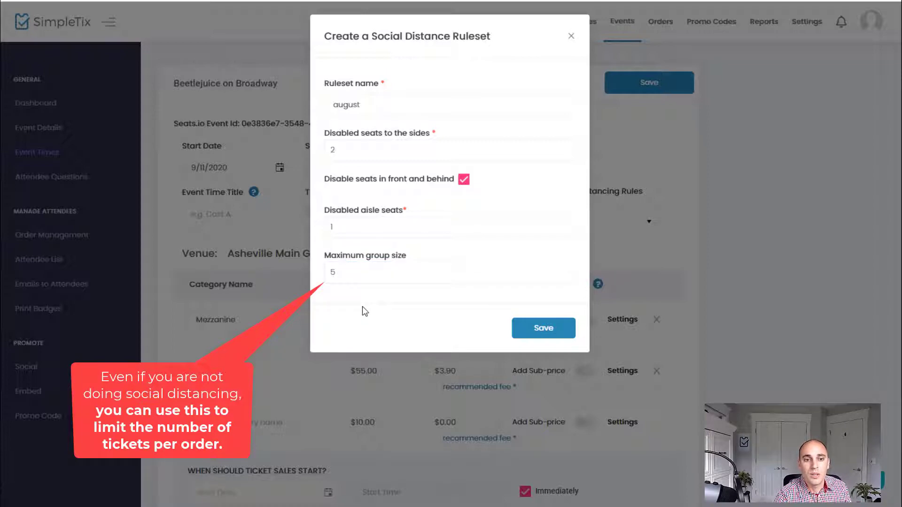
{"action": "left_click", "coordinate": [542, 328]}
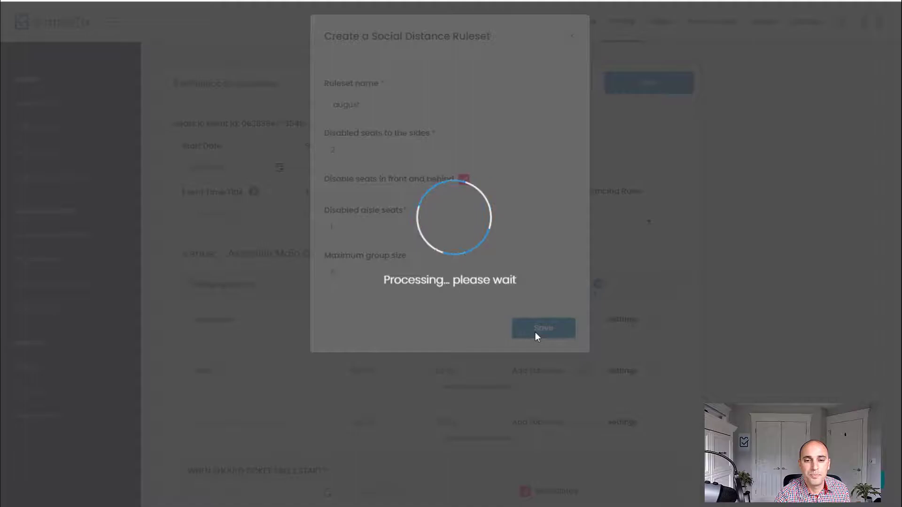
{"action": "left_click", "coordinate": [542, 328]}
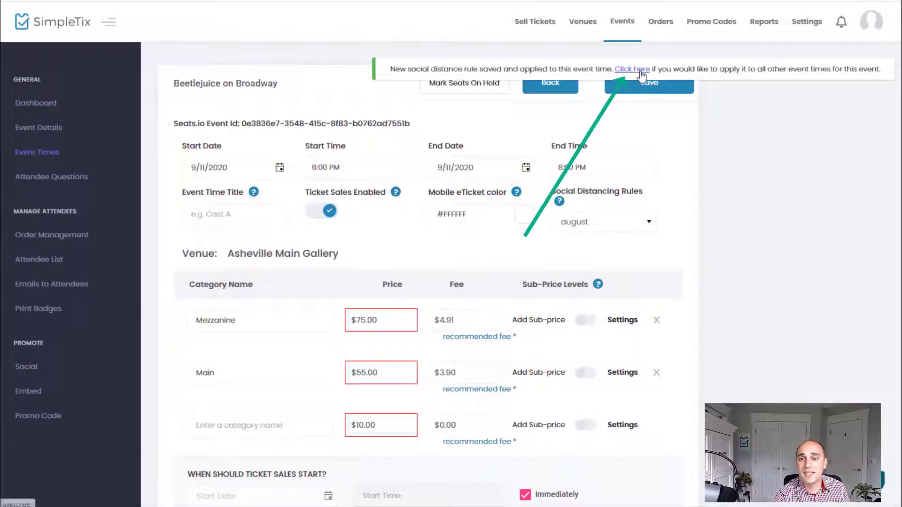
- Apply the august ruleset to all event times and save the event time, dismissing the payment prompt
{"action": "left_click", "coordinate": [631, 69]}
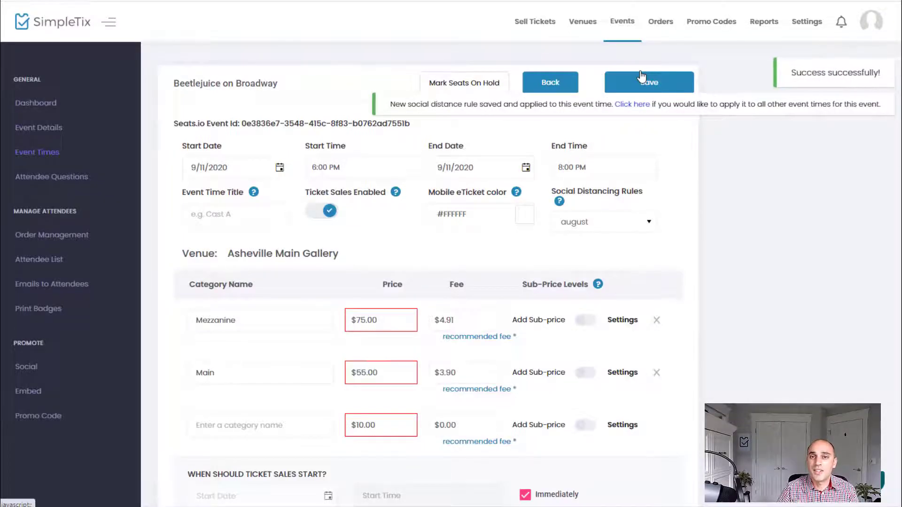
{"action": "left_click", "coordinate": [648, 83]}
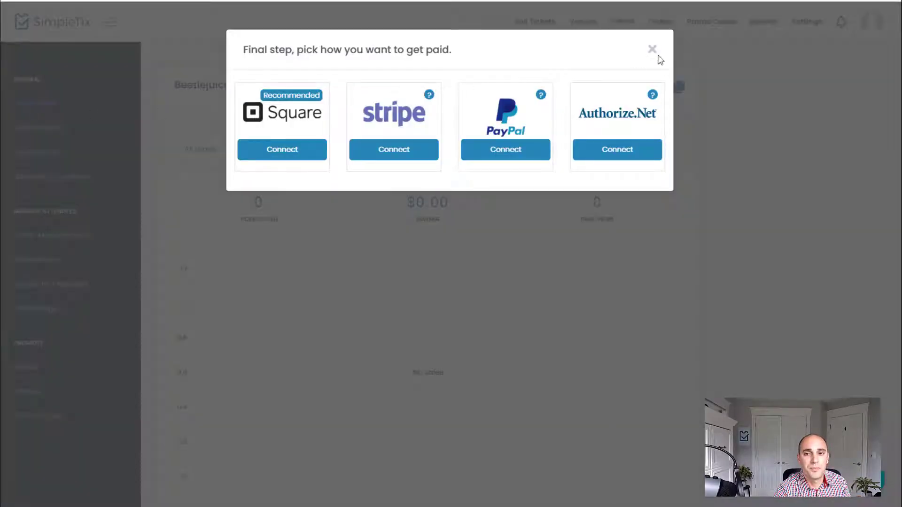
{"action": "left_click", "coordinate": [652, 50]}
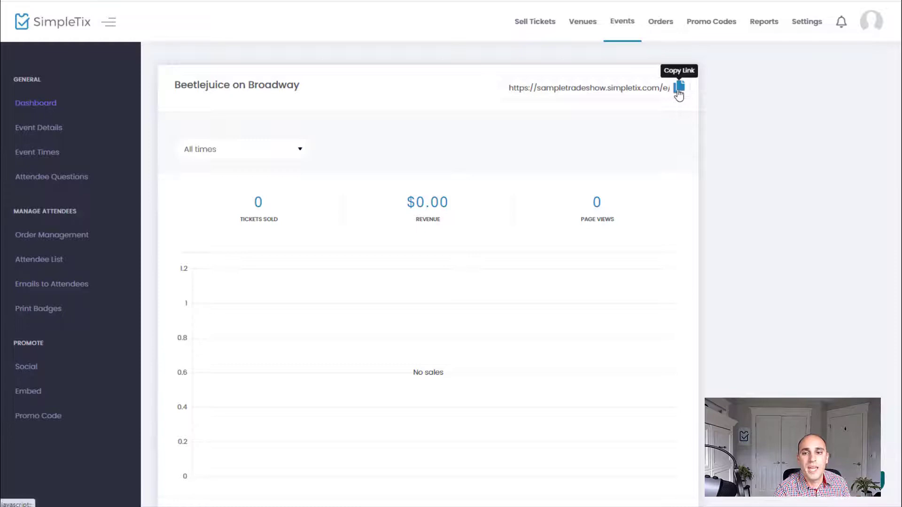
- Go to the public Beetlejuice event page and begin buying tickets
{"action": "left_click", "coordinate": [680, 89]}
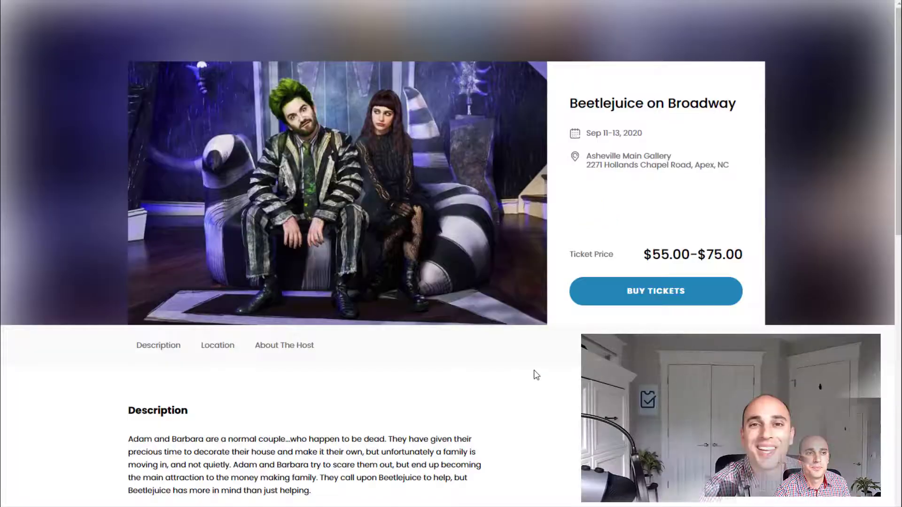
{"action": "left_click", "coordinate": [655, 292]}
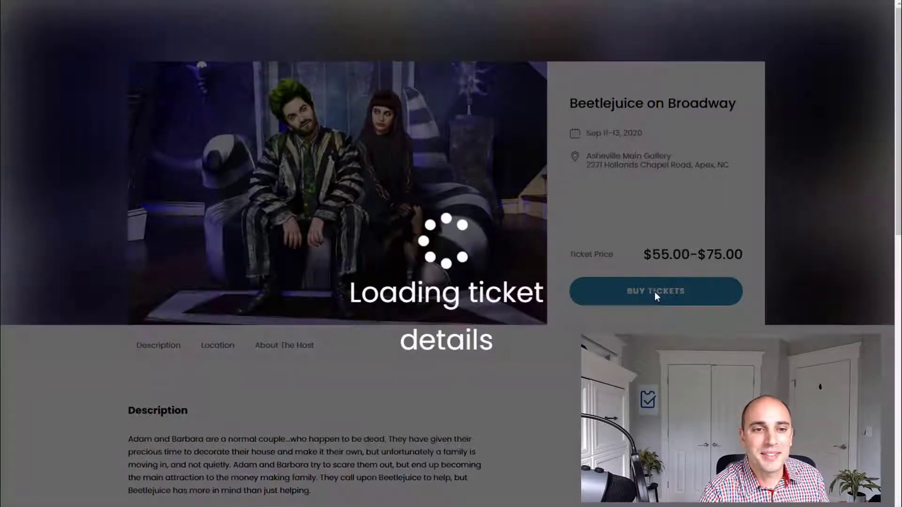
{"action": "left_click", "coordinate": [655, 291]}
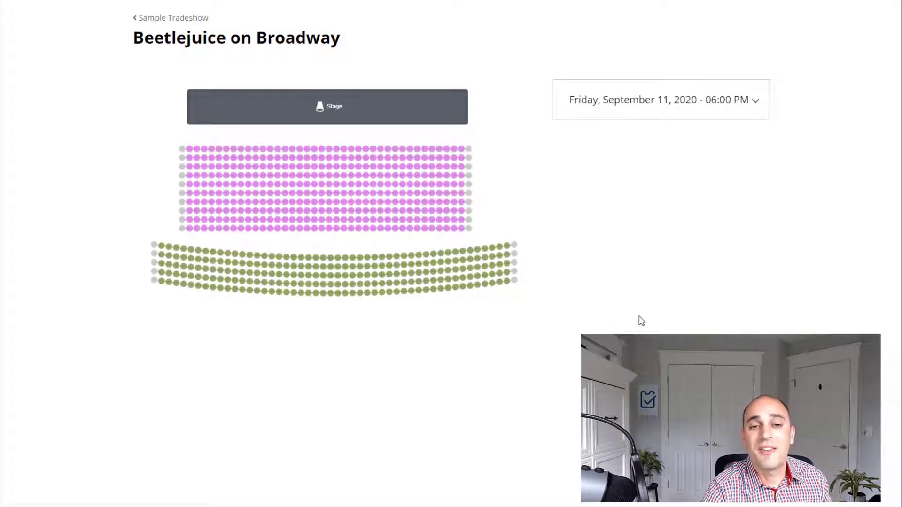
{"action": "mouse_move", "coordinate": [569, 299]}
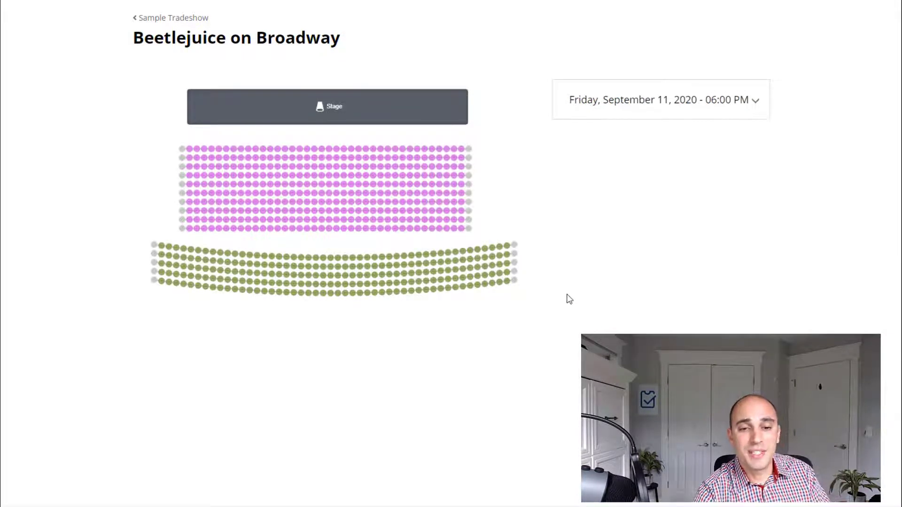
{"action": "mouse_move", "coordinate": [466, 153]}
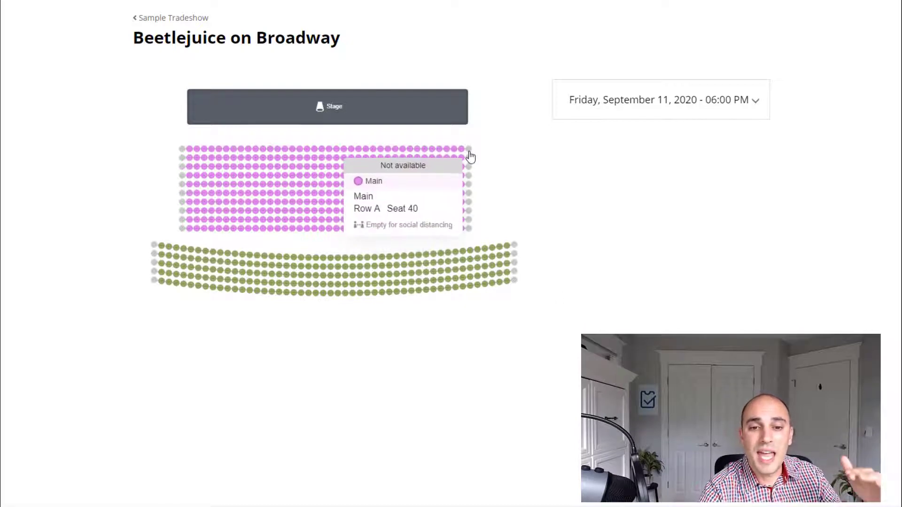
{"action": "mouse_move", "coordinate": [469, 240]}
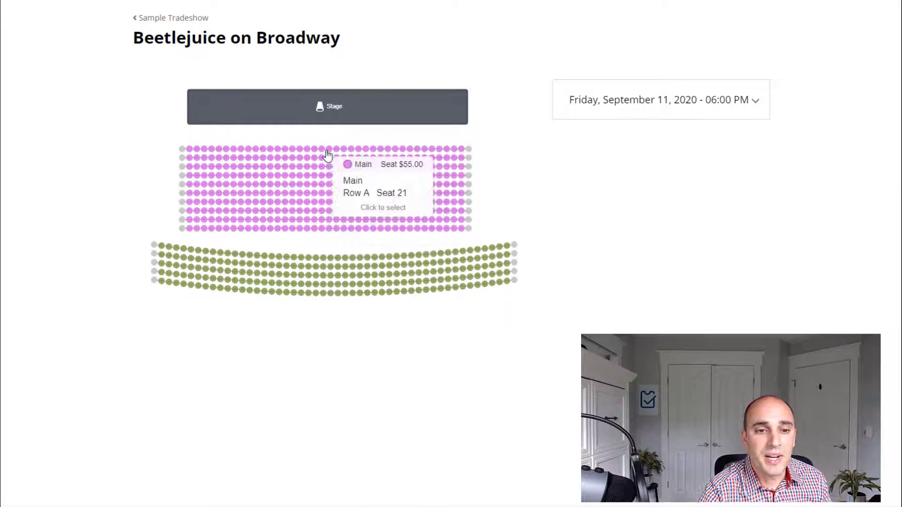
- Select Row A seats 20-24 in the Main section, leaving neighbouring seats blocked, then view the date/time list
{"action": "left_click", "coordinate": [322, 150]}
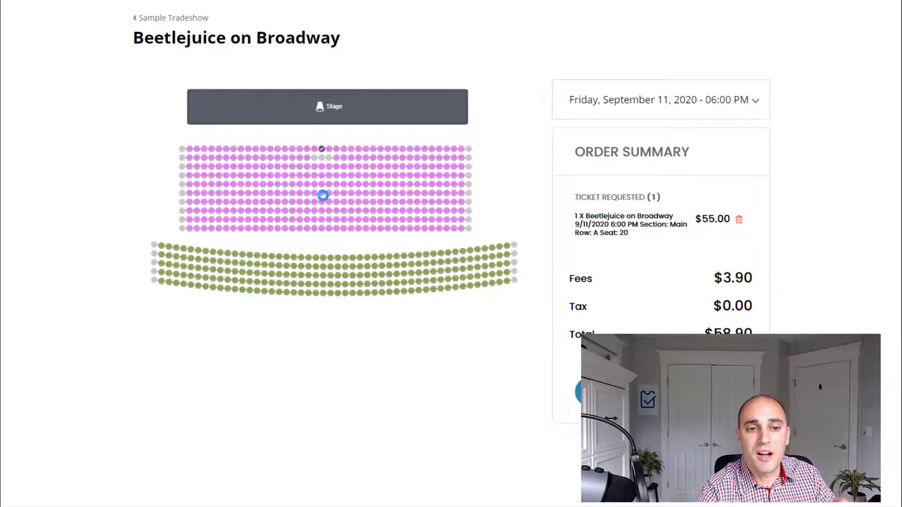
{"action": "mouse_move", "coordinate": [328, 168]}
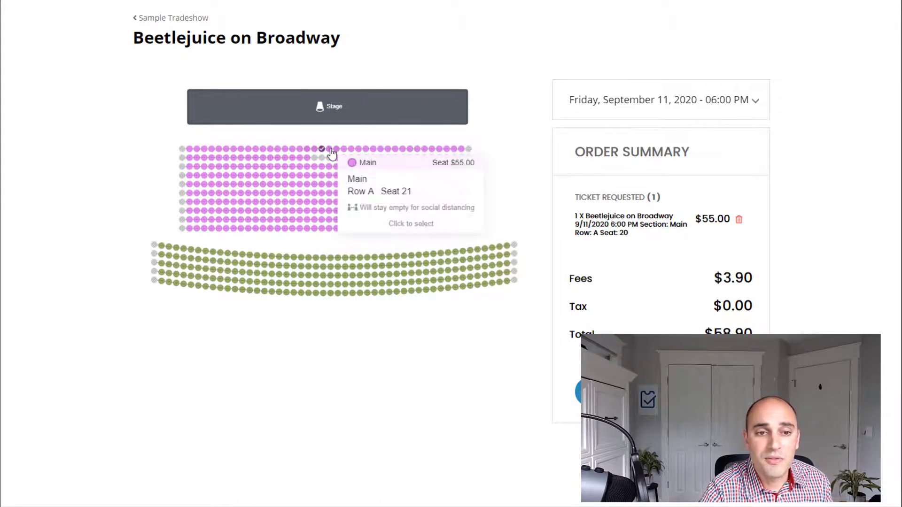
{"action": "left_click", "coordinate": [323, 149]}
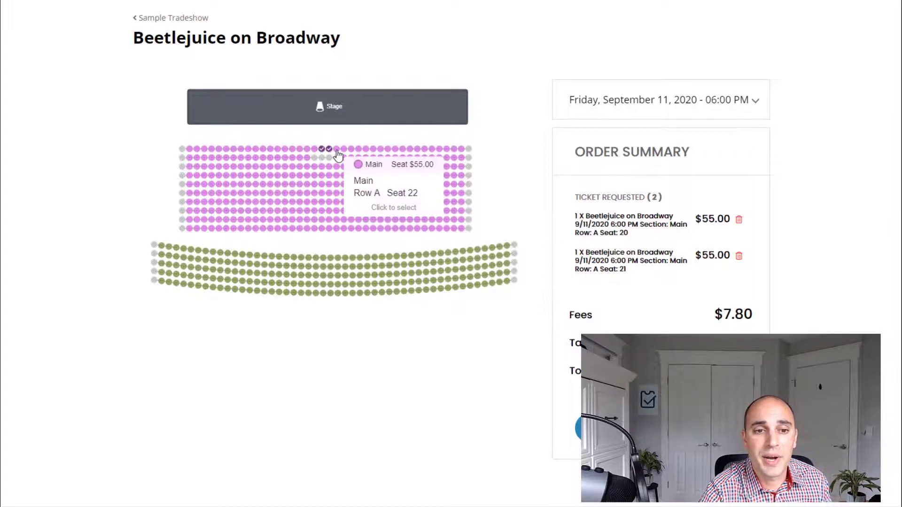
{"action": "left_click", "coordinate": [336, 149]}
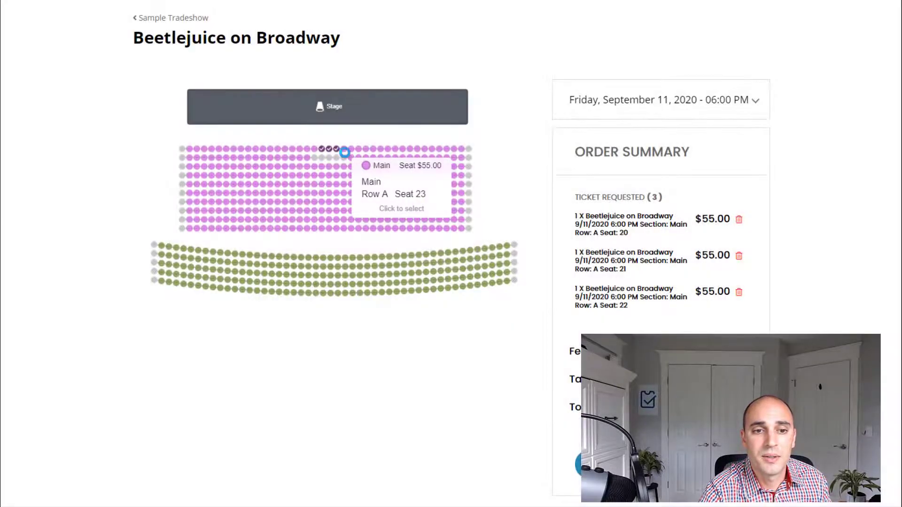
{"action": "left_click", "coordinate": [345, 153]}
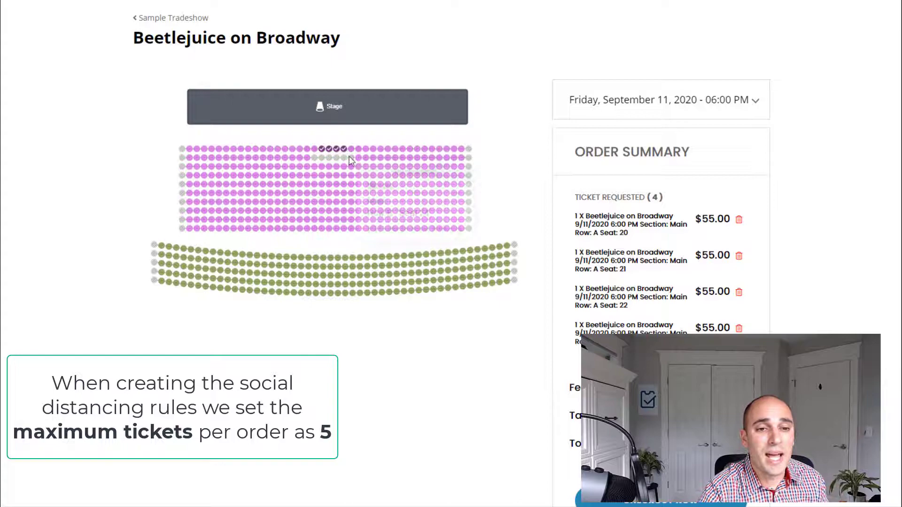
{"action": "left_click", "coordinate": [349, 160]}
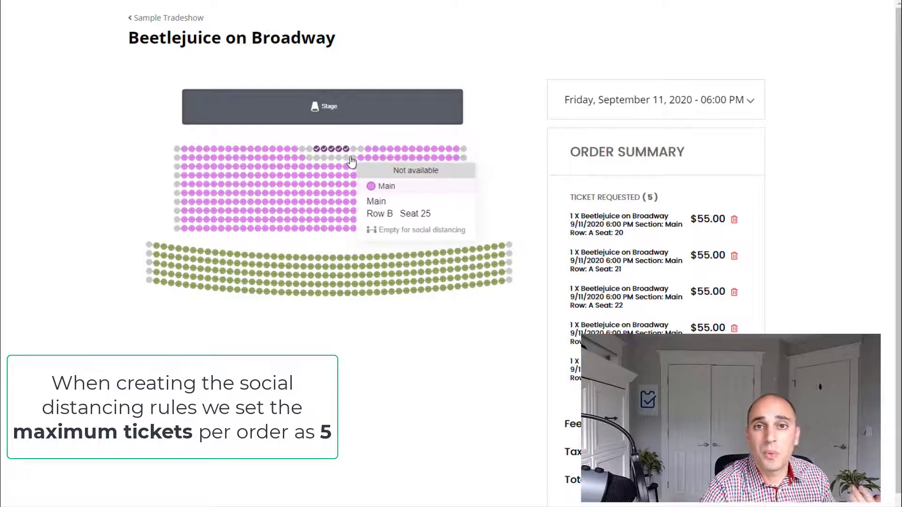
{"action": "mouse_move", "coordinate": [345, 166]}
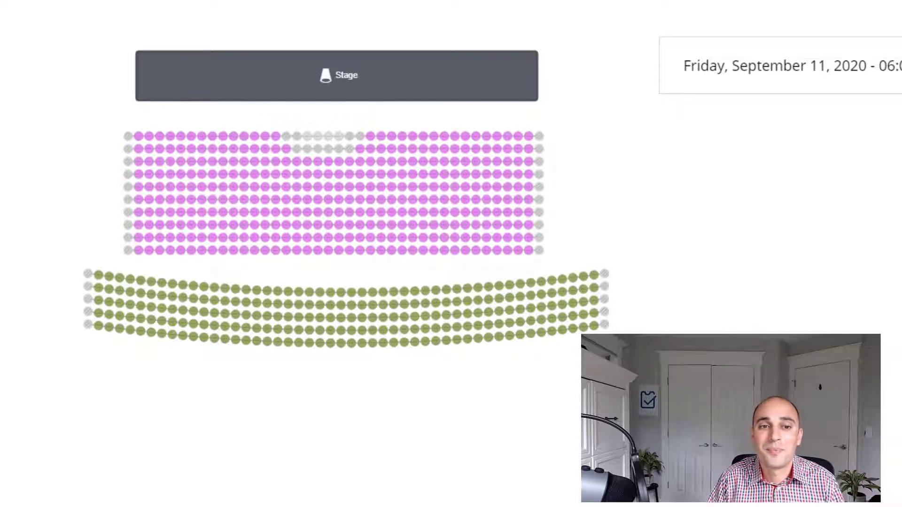
{"action": "left_click", "coordinate": [780, 66]}
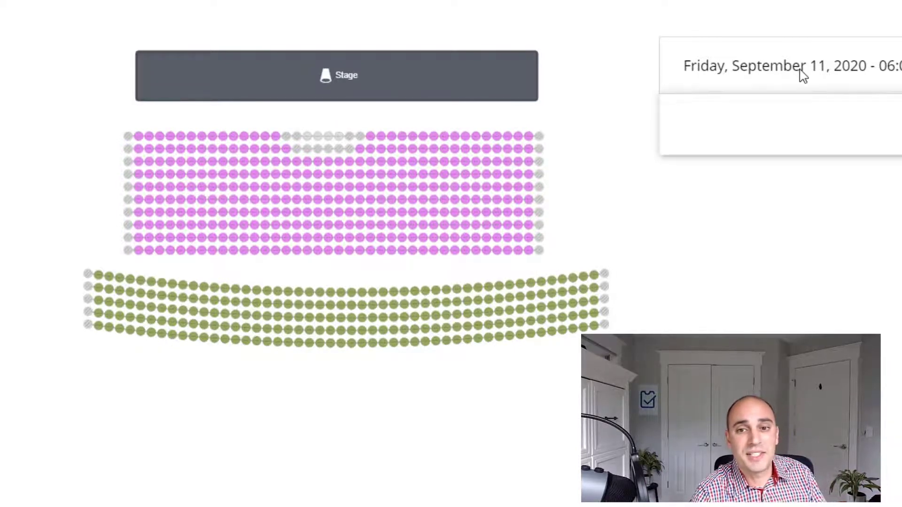